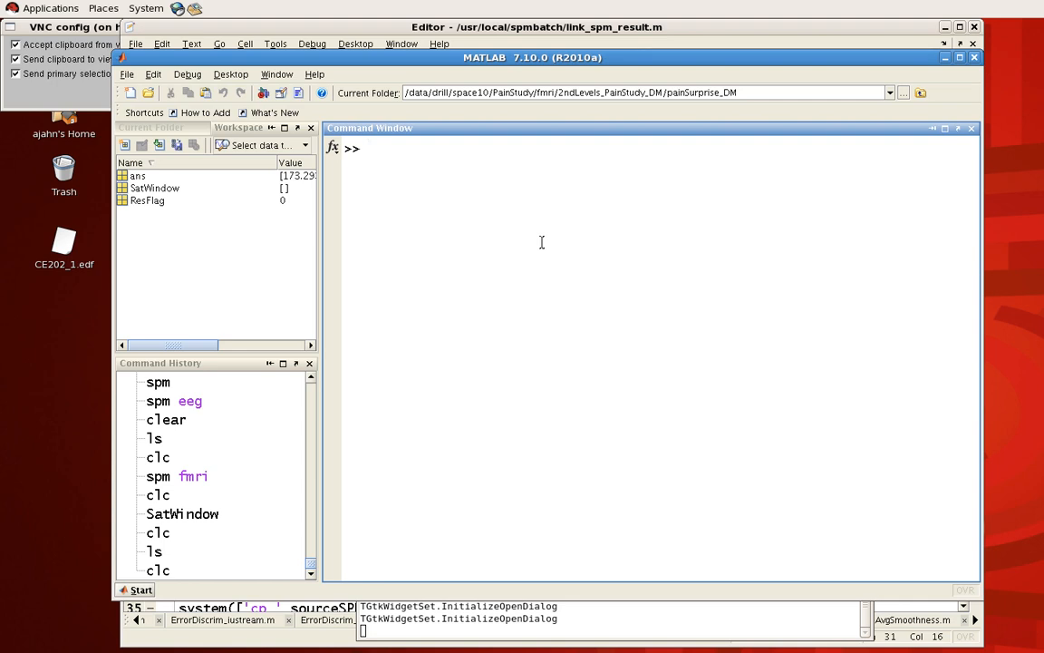
# Locate the SPM5 installation by listing /usr/local/matlab_common/SPM/spm5 in the Command Window.
pyautogui.write('which spm')
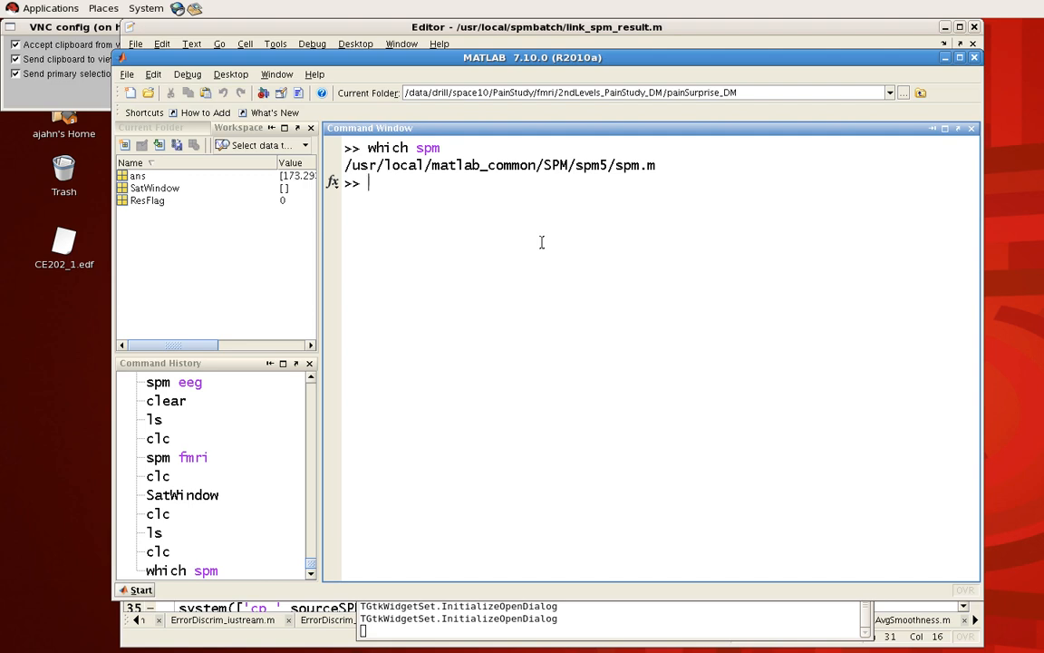
pyautogui.moveTo(689, 174)
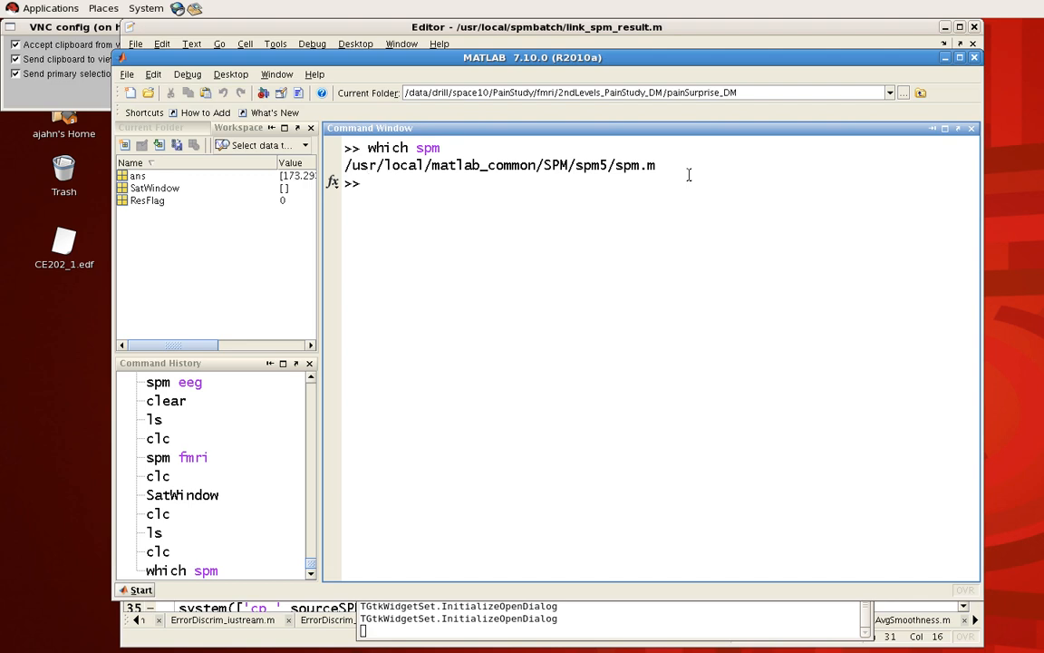
pyautogui.write('ls /usr/loca')
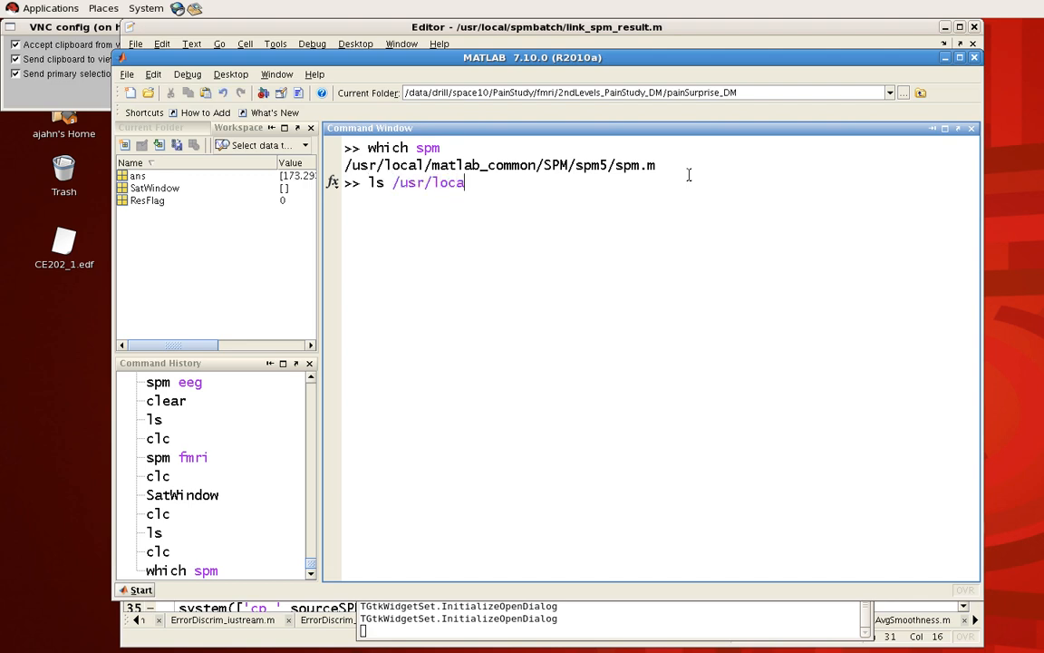
pyautogui.write('l/matlab_common/SPM')
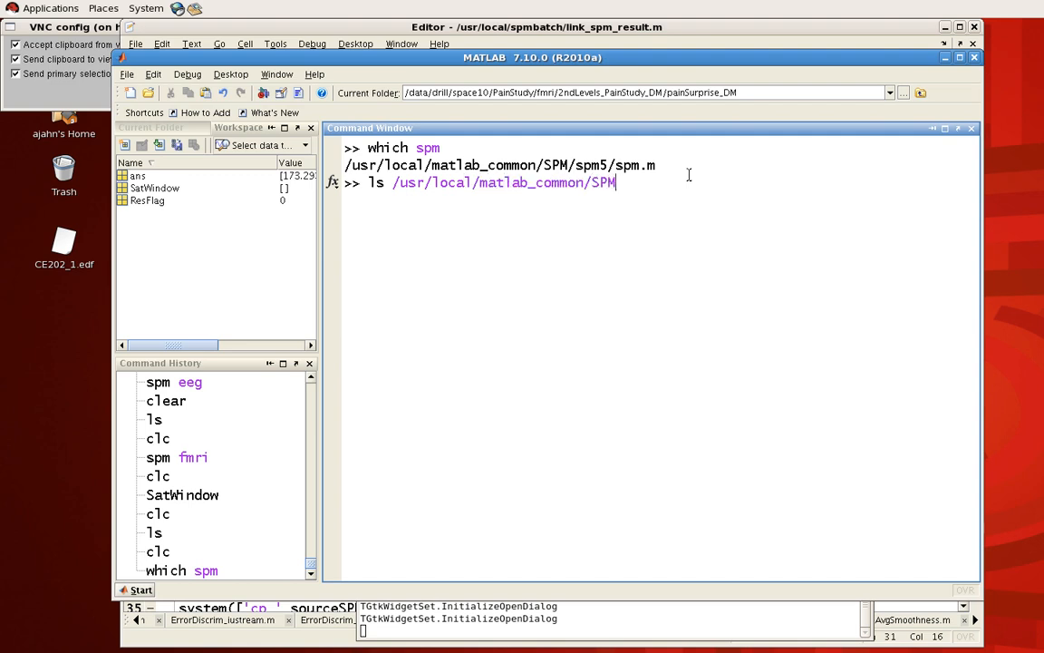
pyautogui.write('/spm5')
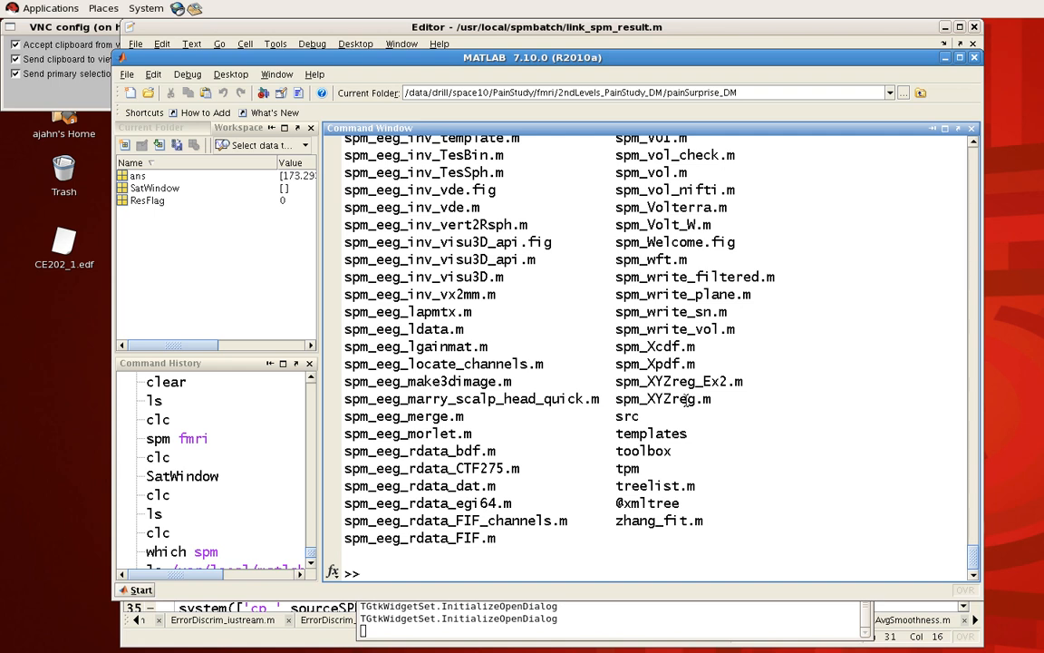
pyautogui.scroll(-3)
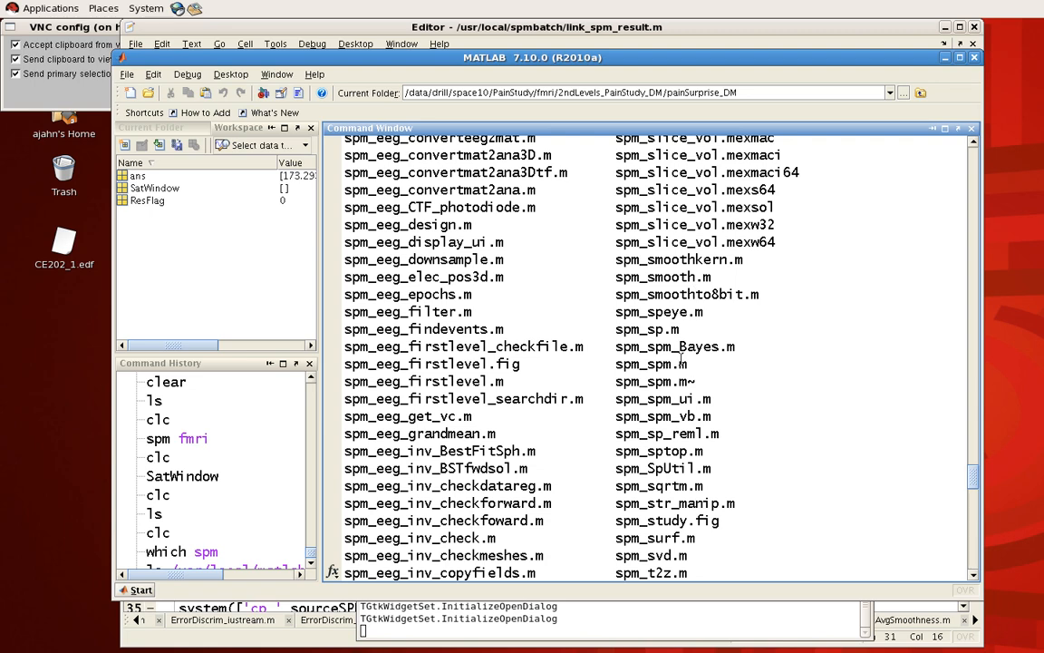
pyautogui.moveTo(555, 239)
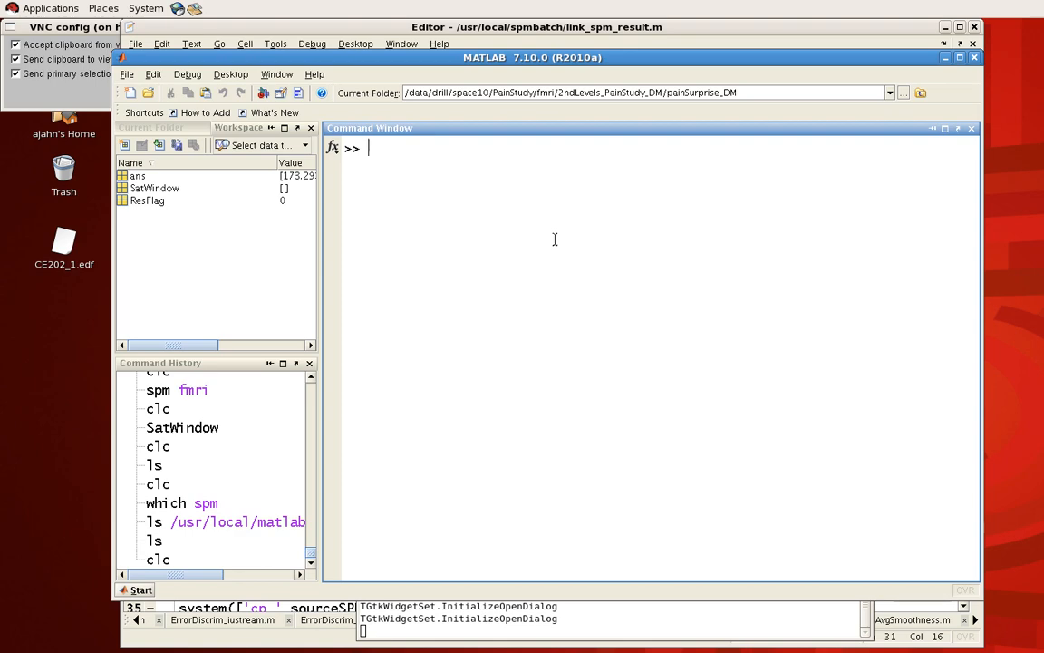
# Check the MATLAB search path settings, then launch SPM5 with 'spm fmri'.
pyautogui.click(127, 75)
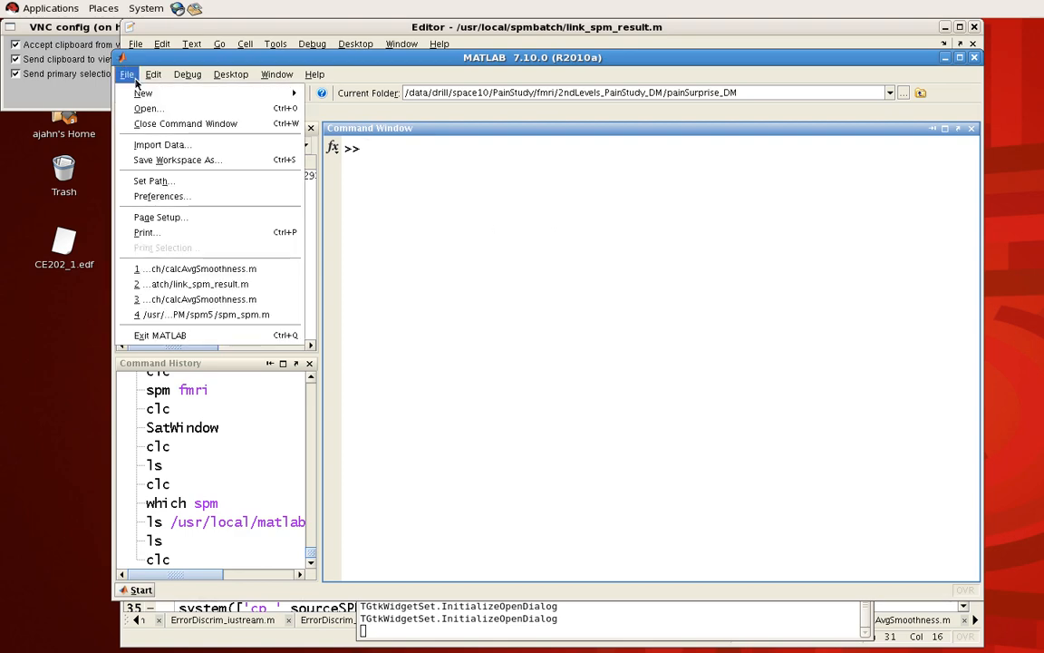
pyautogui.click(153, 180)
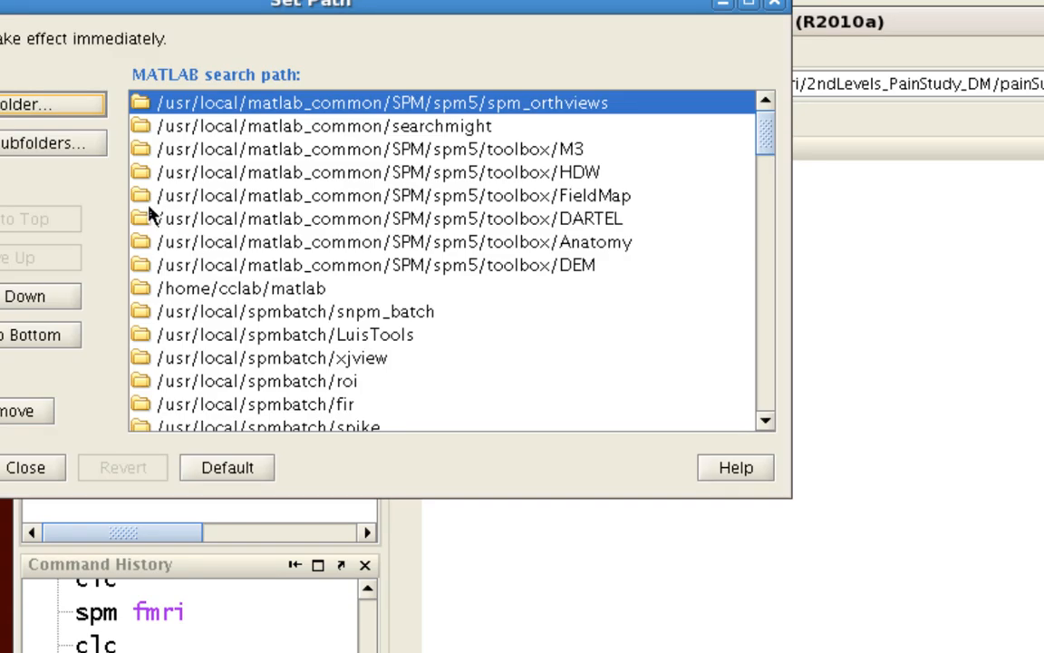
pyautogui.moveTo(591, 22)
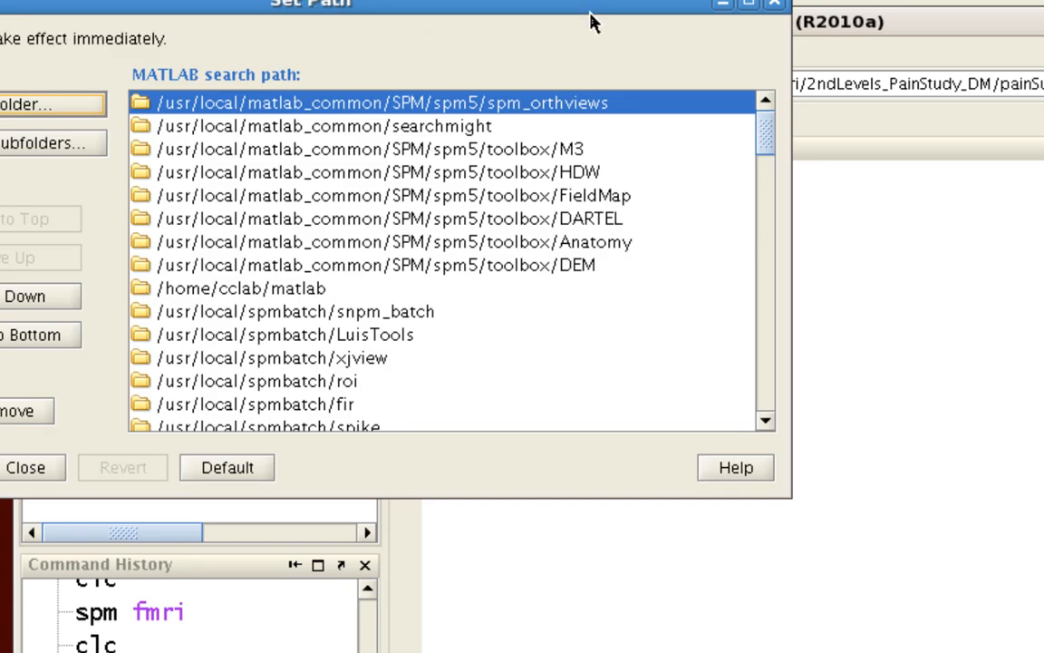
pyautogui.moveTo(783, 9)
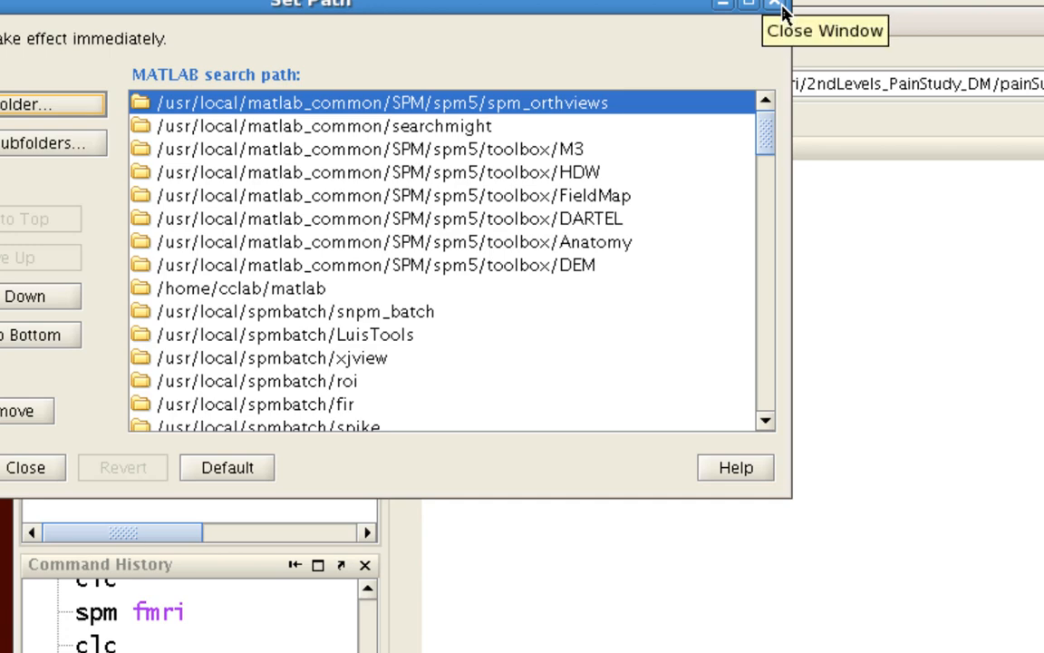
pyautogui.click(781, 9)
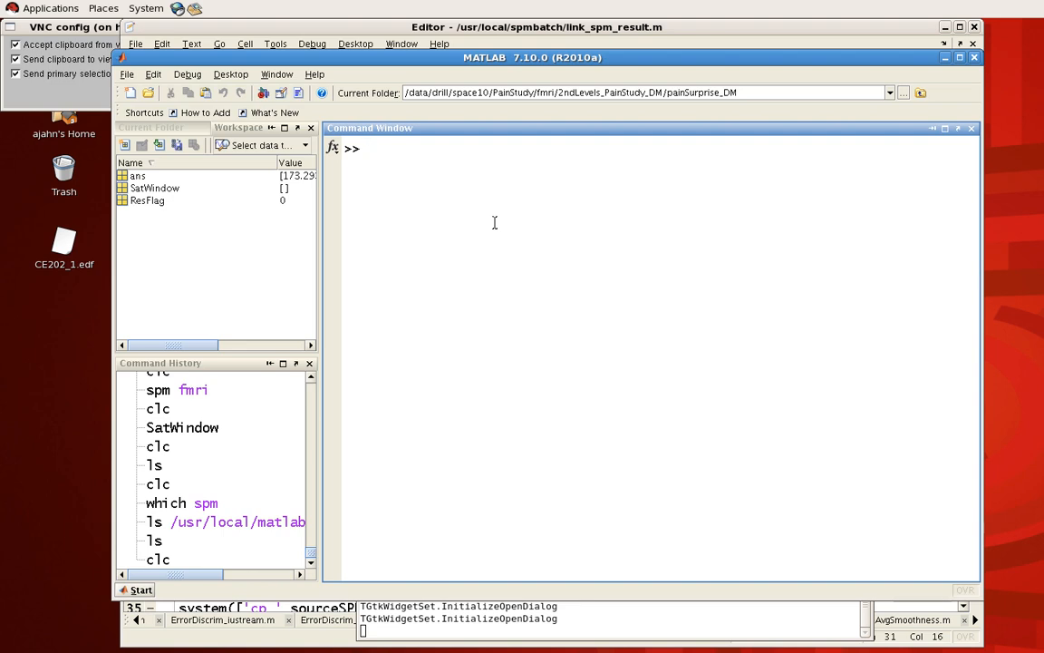
pyautogui.write('spm')
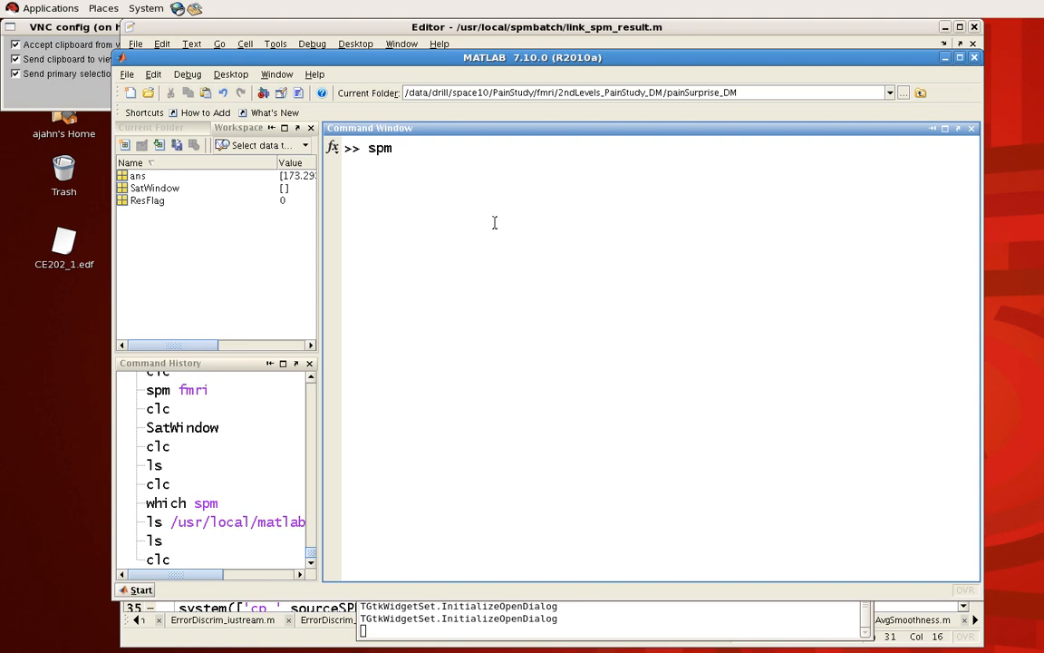
pyautogui.write('fmri')
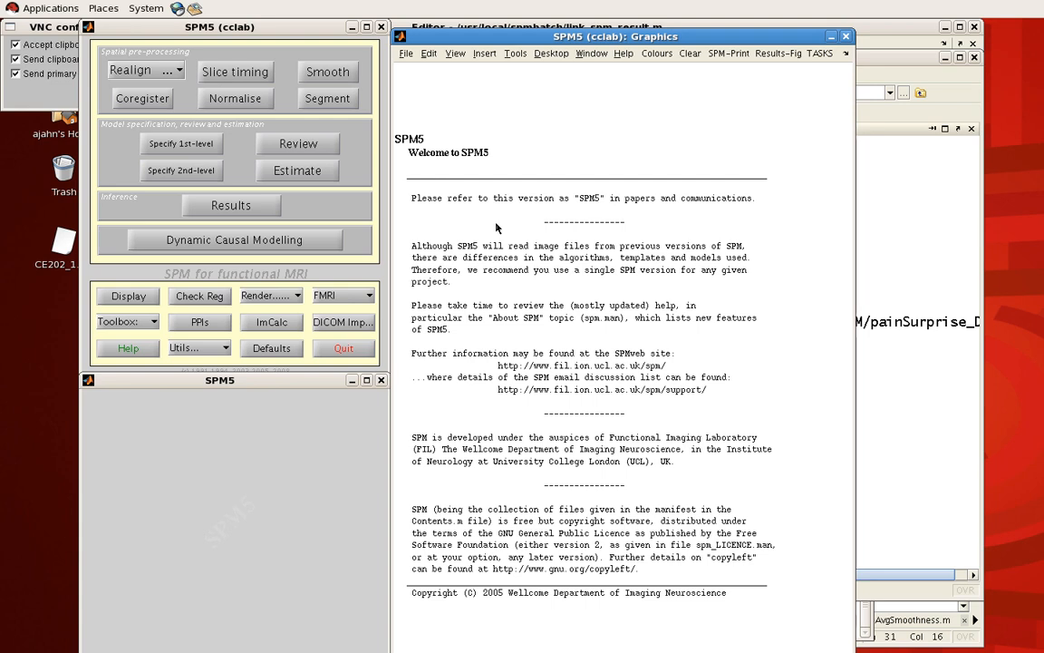
pyautogui.moveTo(429, 212)
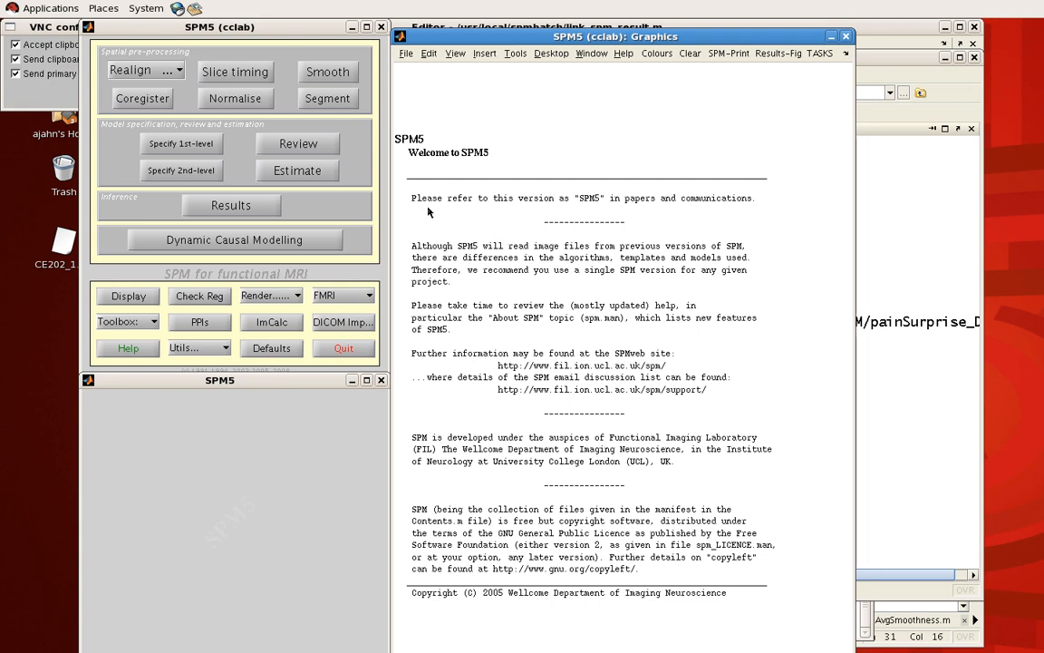
pyautogui.moveTo(290, 58)
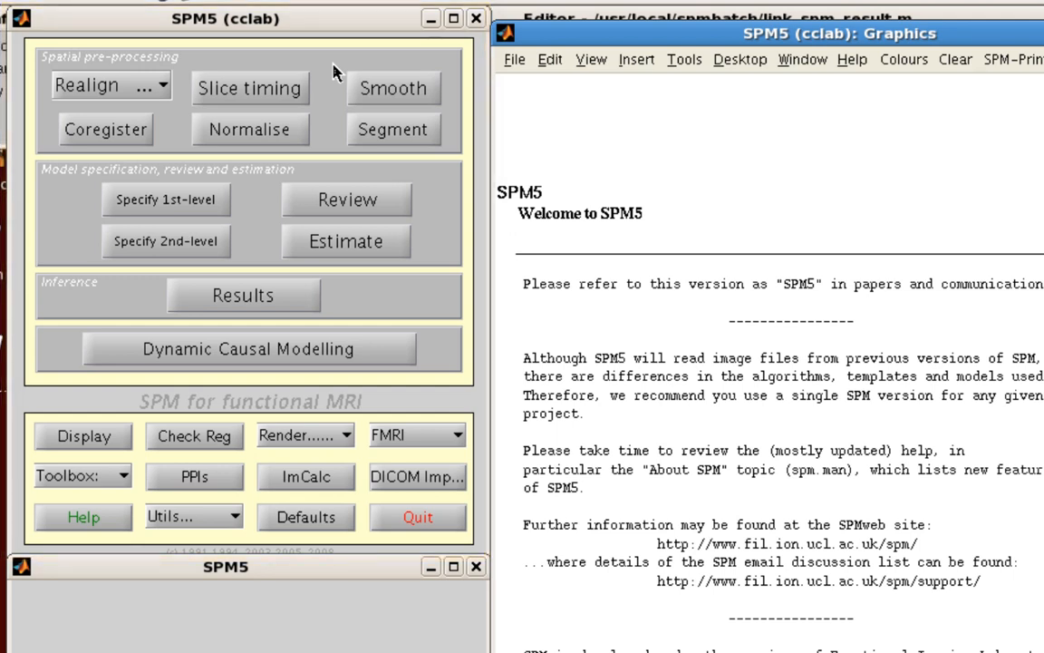
pyautogui.moveTo(290, 64)
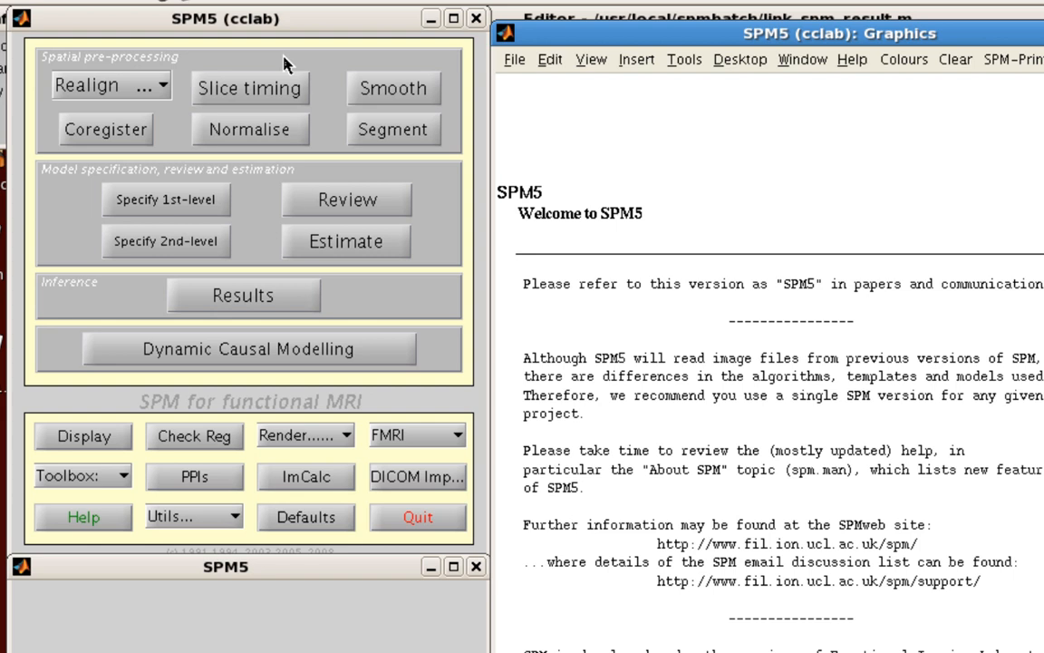
pyautogui.moveTo(57, 117)
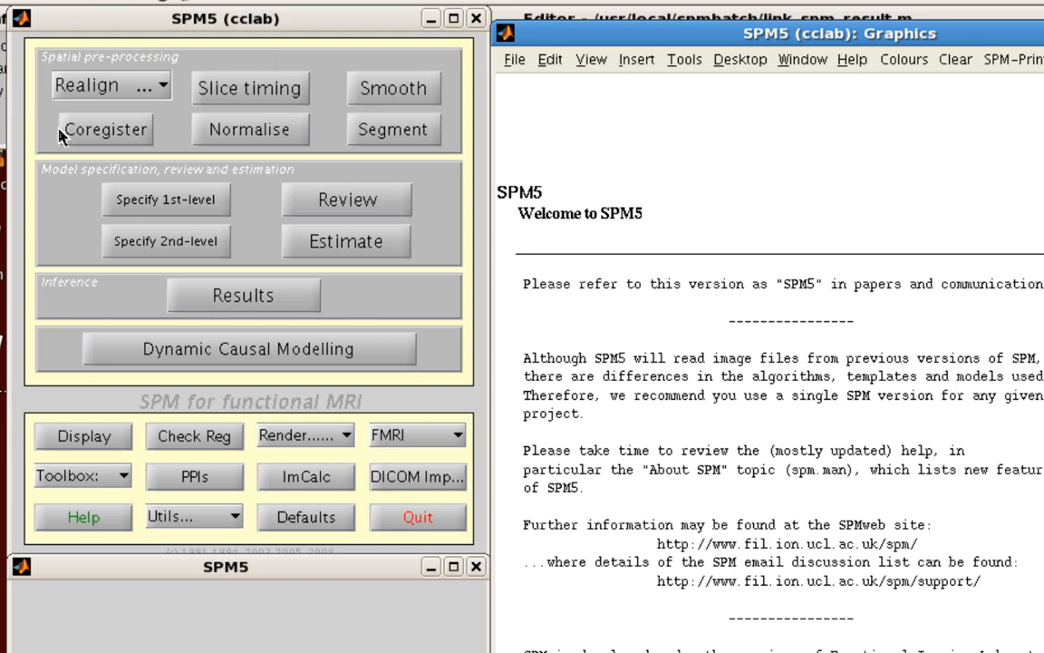
pyautogui.moveTo(154, 59)
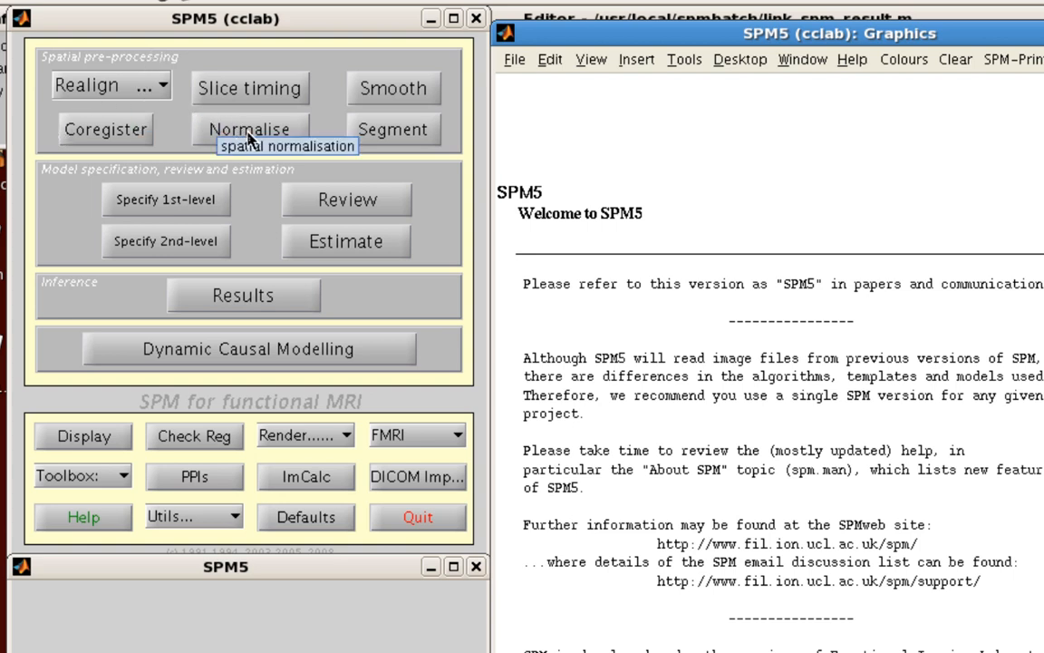
pyautogui.moveTo(326, 118)
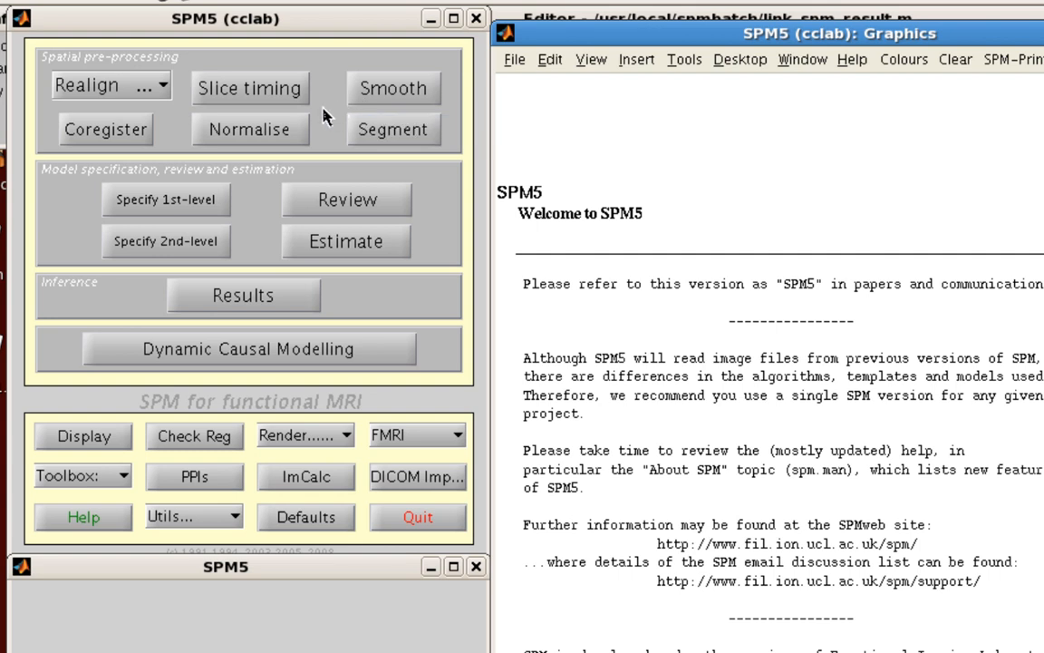
pyautogui.moveTo(275, 186)
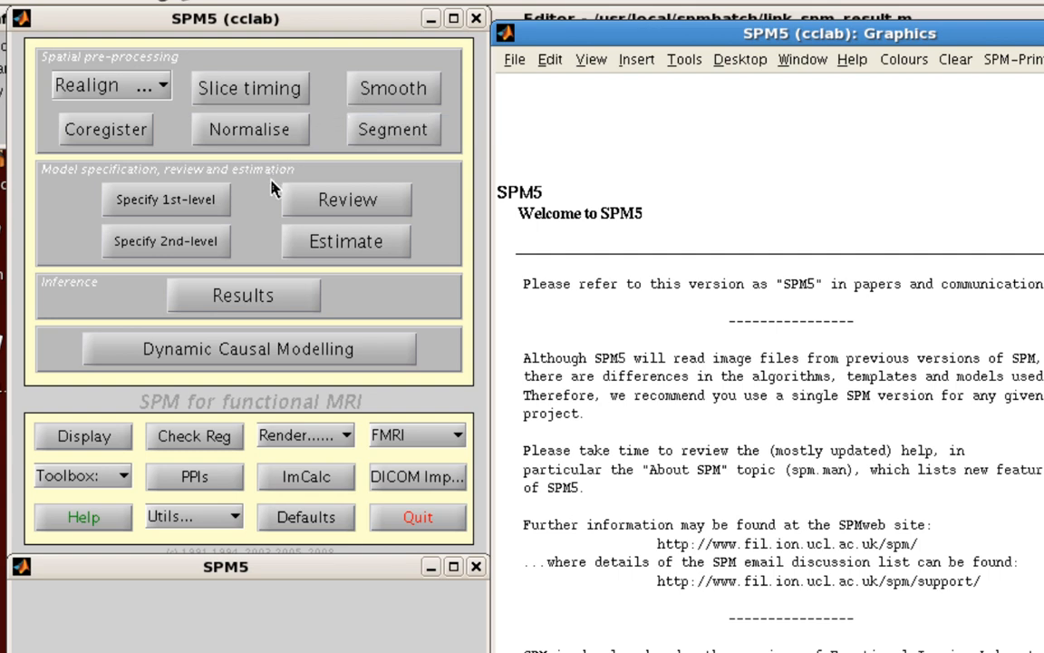
pyautogui.moveTo(257, 200)
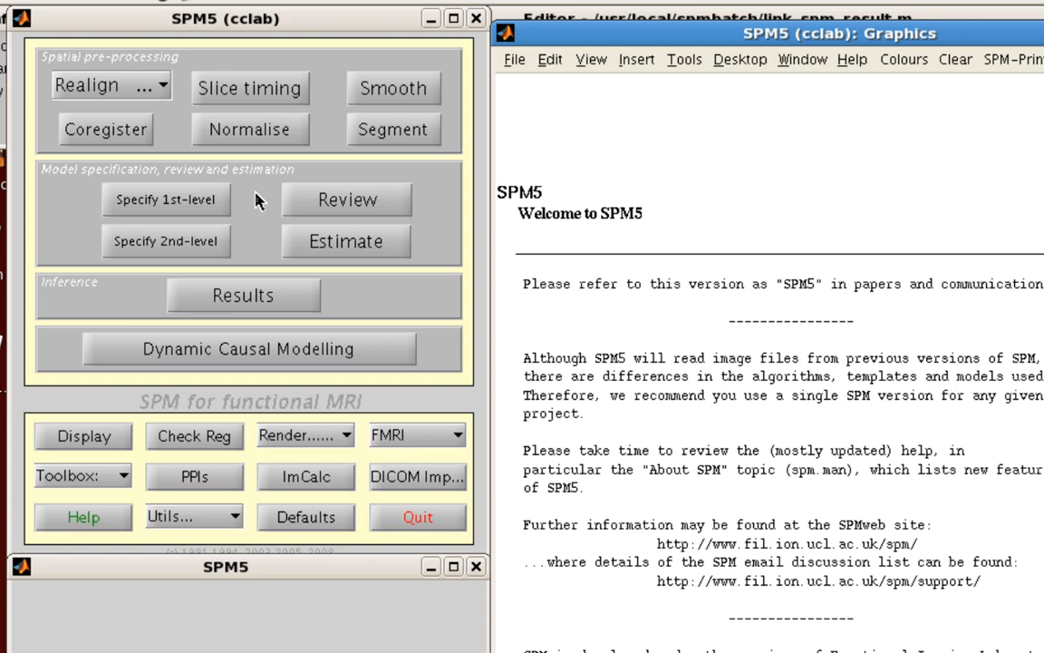
pyautogui.moveTo(245, 247)
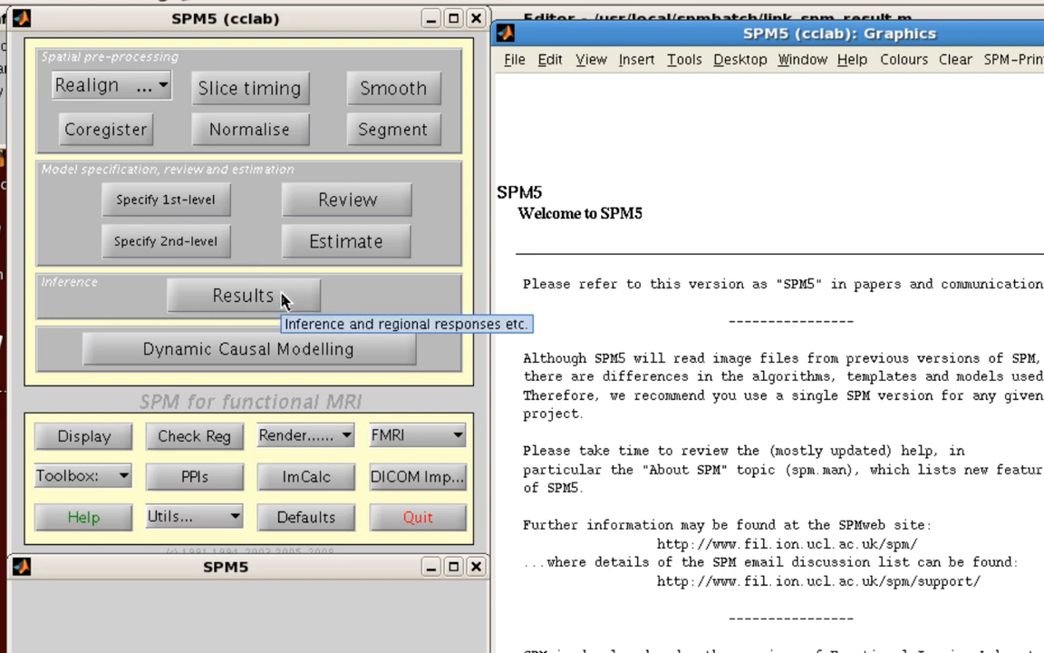
pyautogui.moveTo(406, 408)
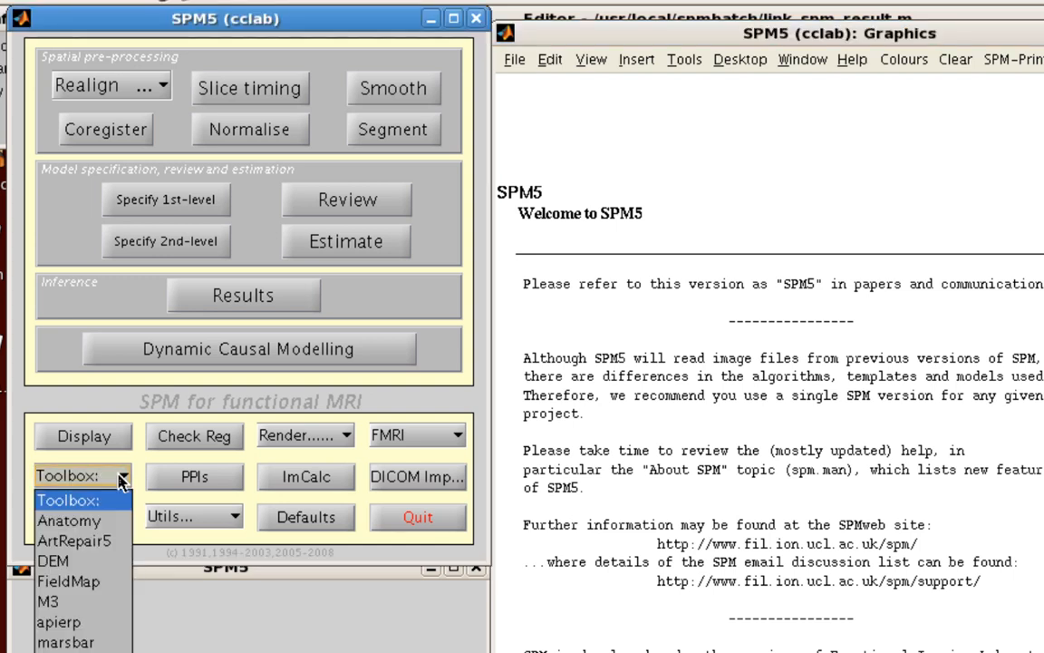
pyautogui.moveTo(68, 580)
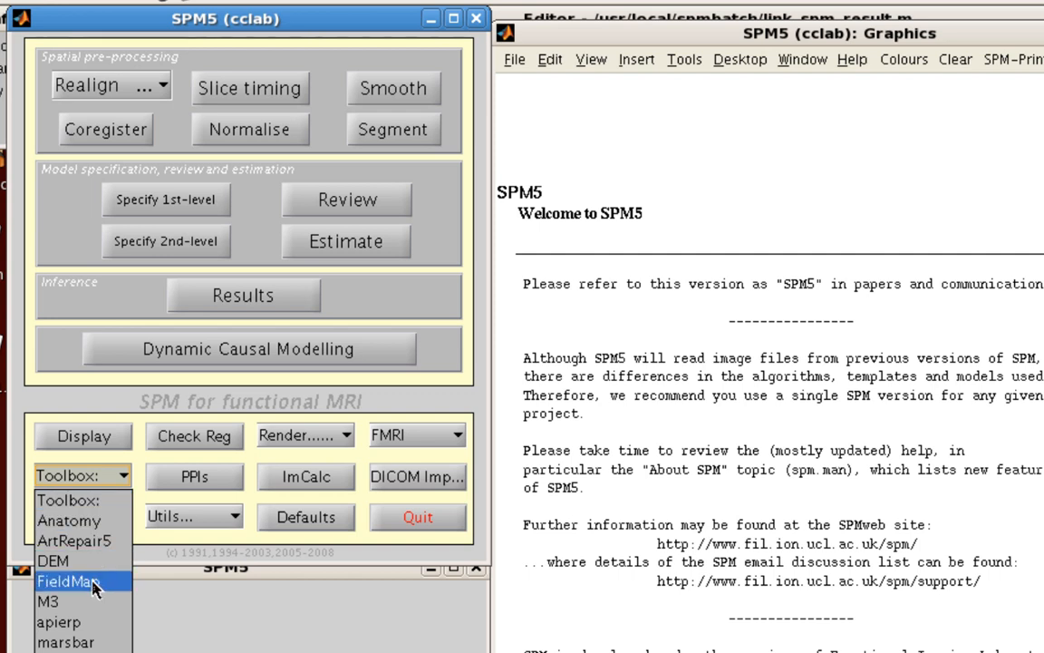
pyautogui.moveTo(77, 629)
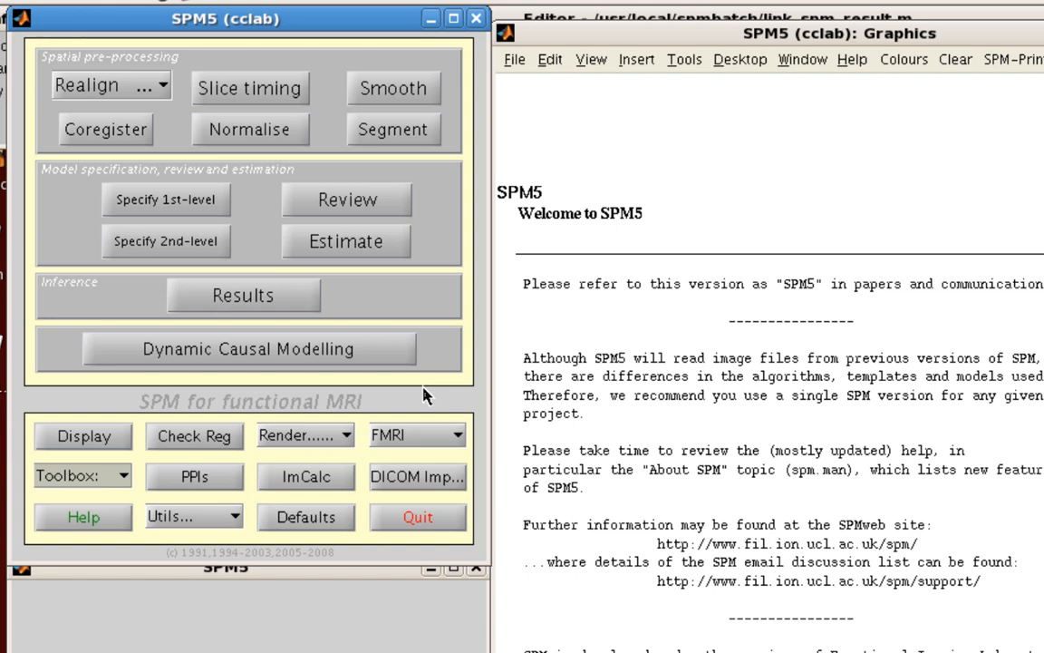
pyautogui.click(416, 434)
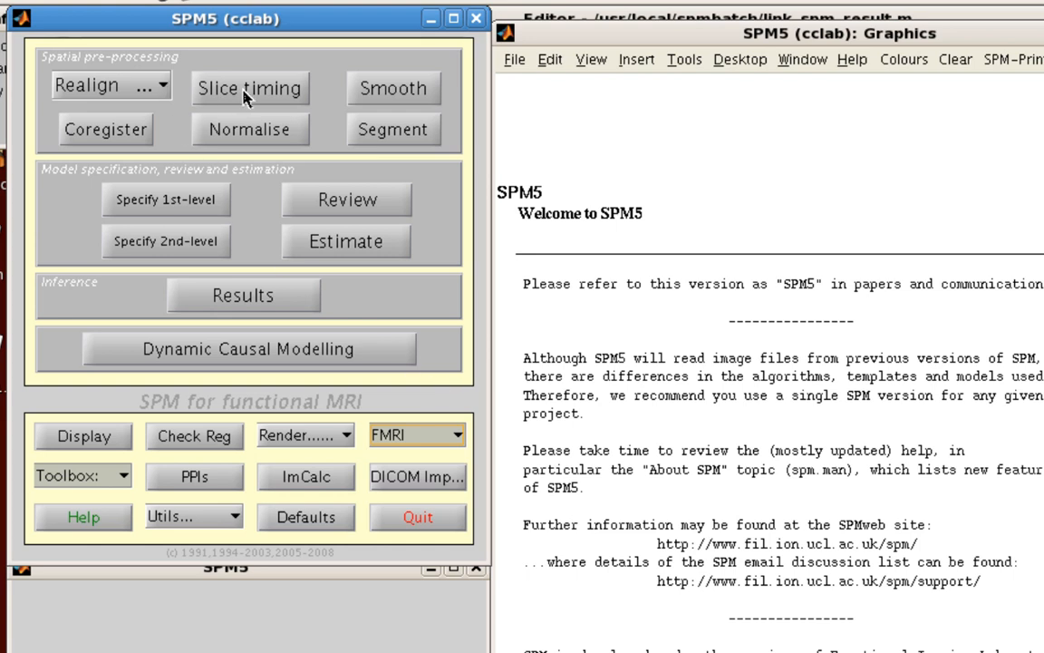
pyautogui.moveTo(249, 88)
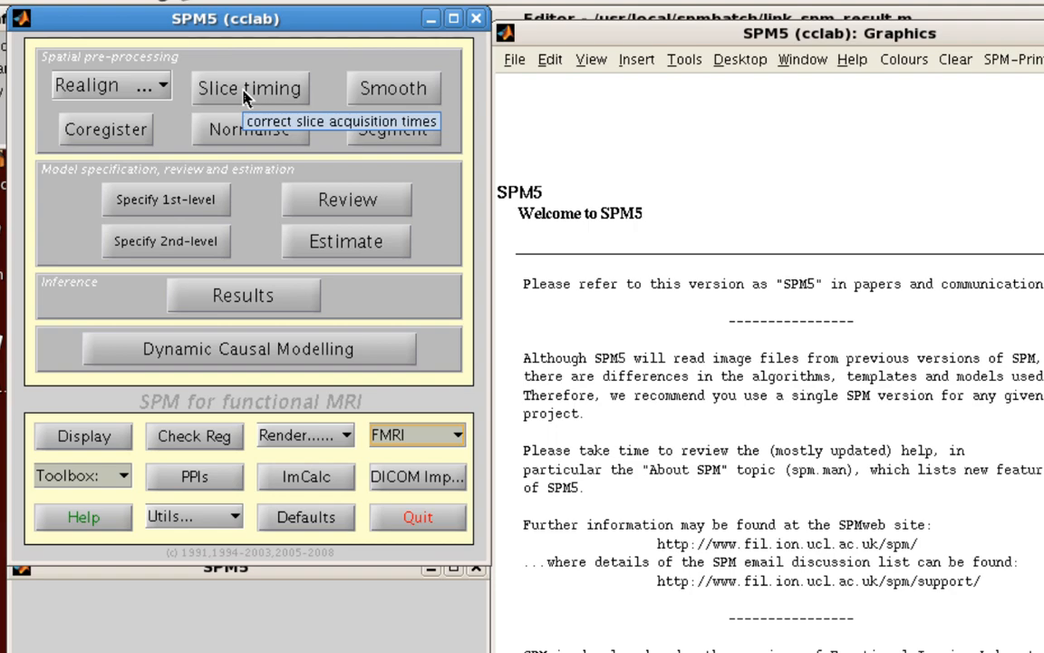
# Open the Slice Timing job editor and select its root entry to show all unset settings.
pyautogui.click(248, 88)
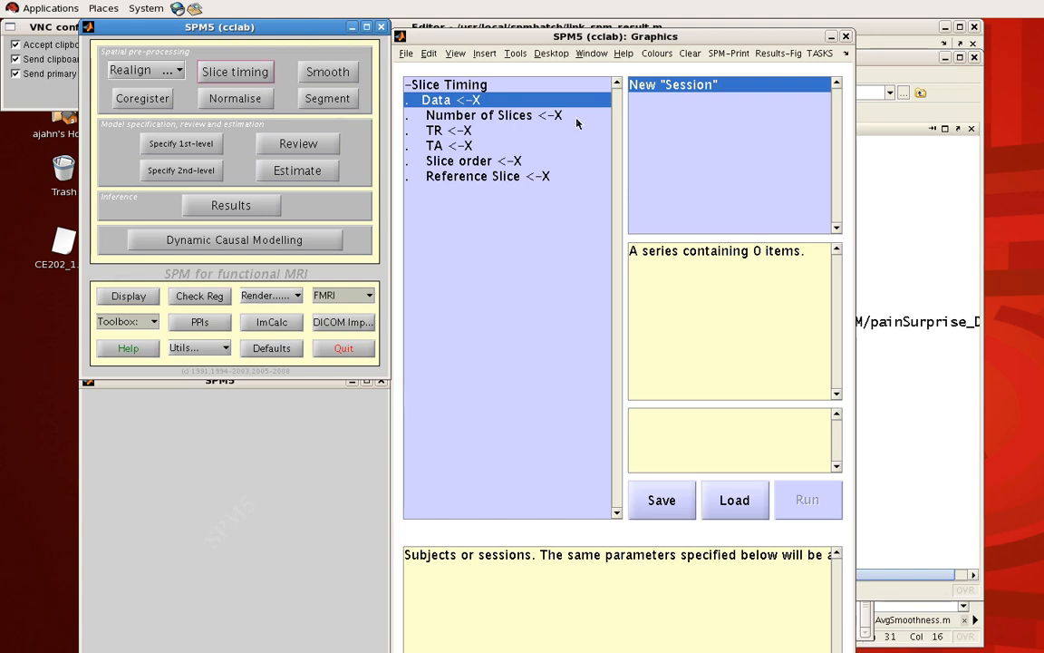
pyautogui.moveTo(562, 102)
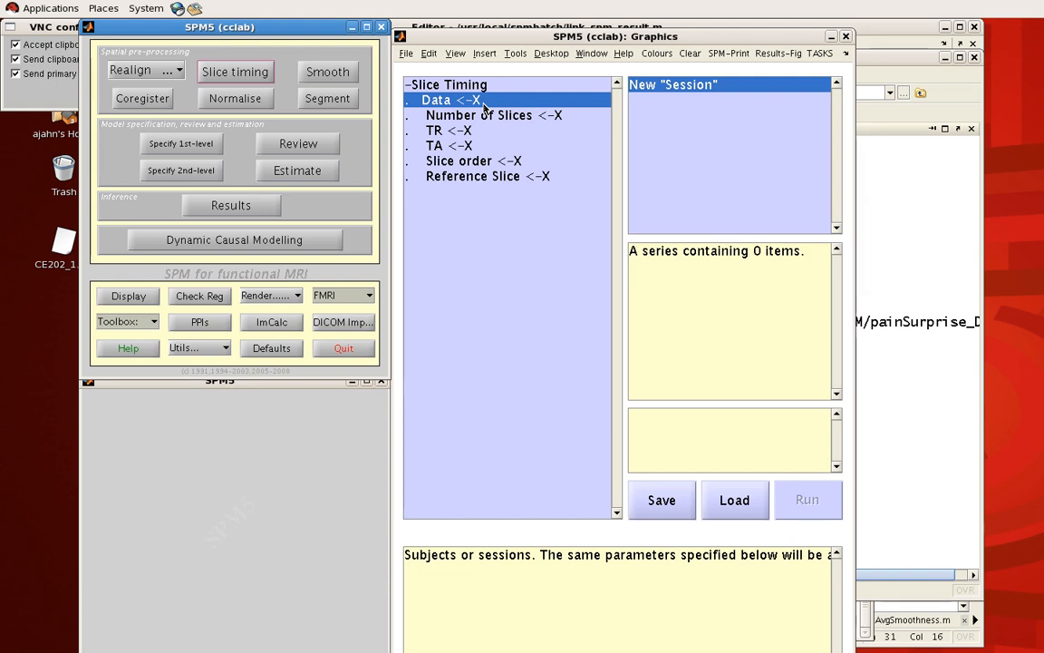
pyautogui.moveTo(805, 522)
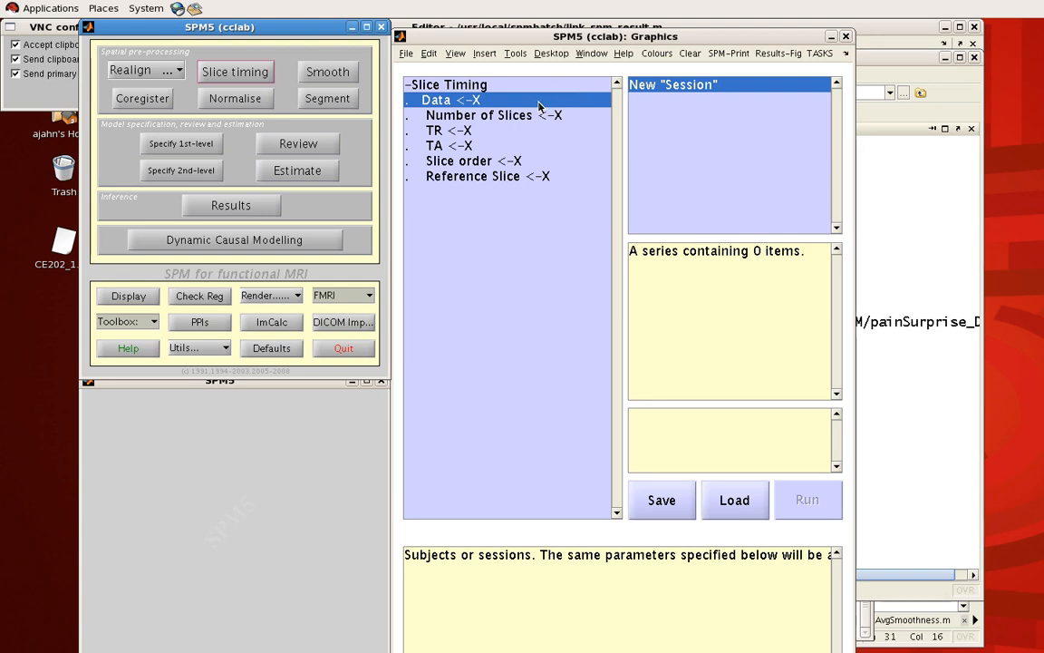
pyautogui.moveTo(505, 95)
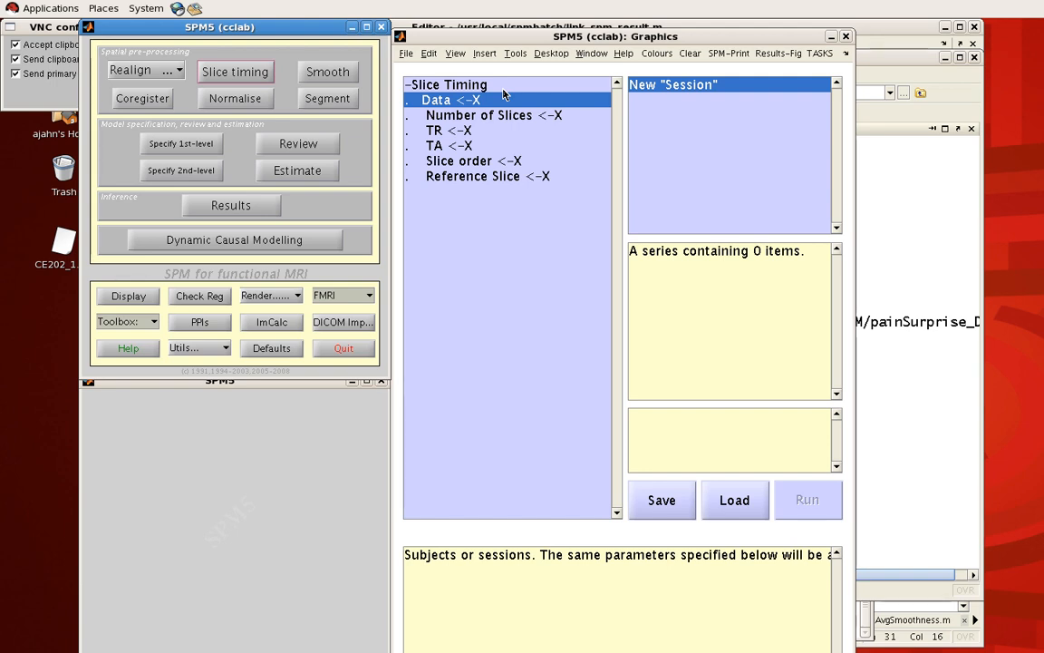
pyautogui.click(447, 84)
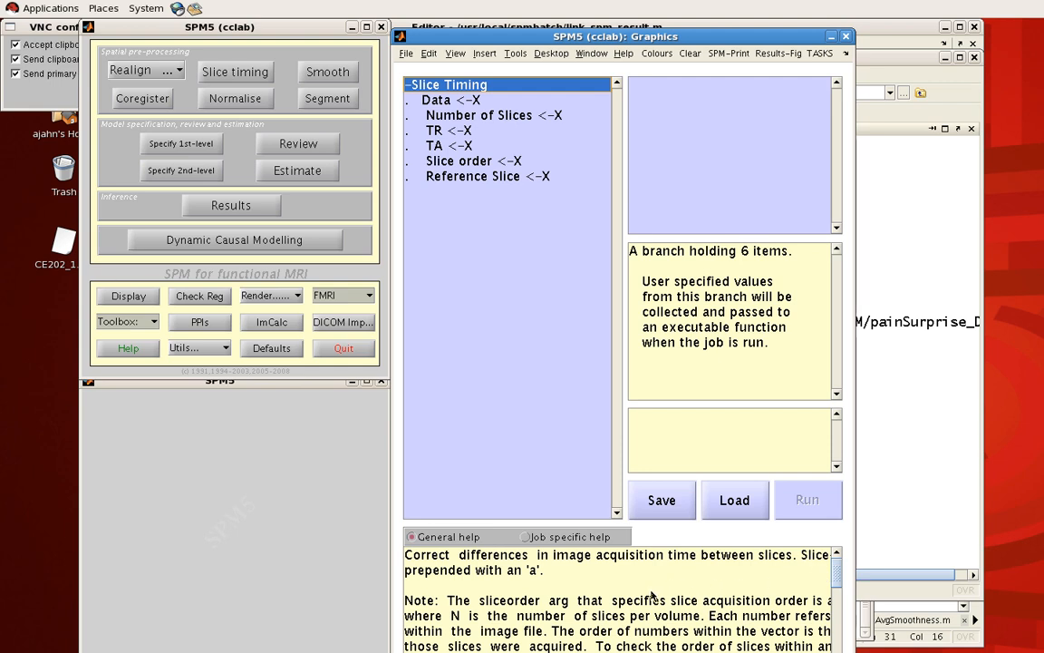
pyautogui.moveTo(673, 588)
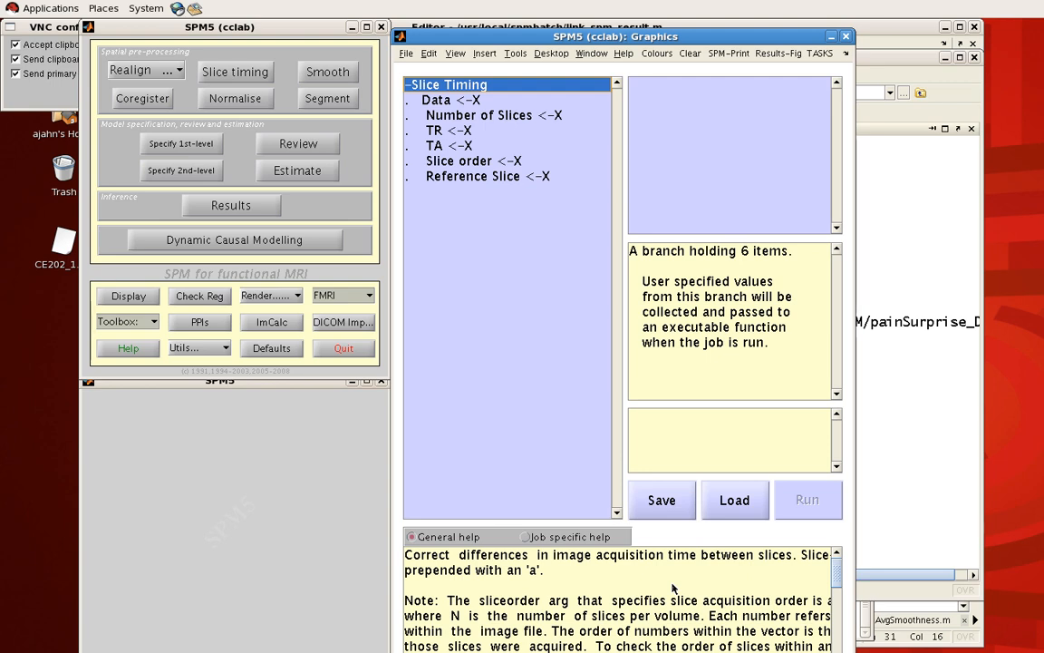
pyautogui.moveTo(487, 136)
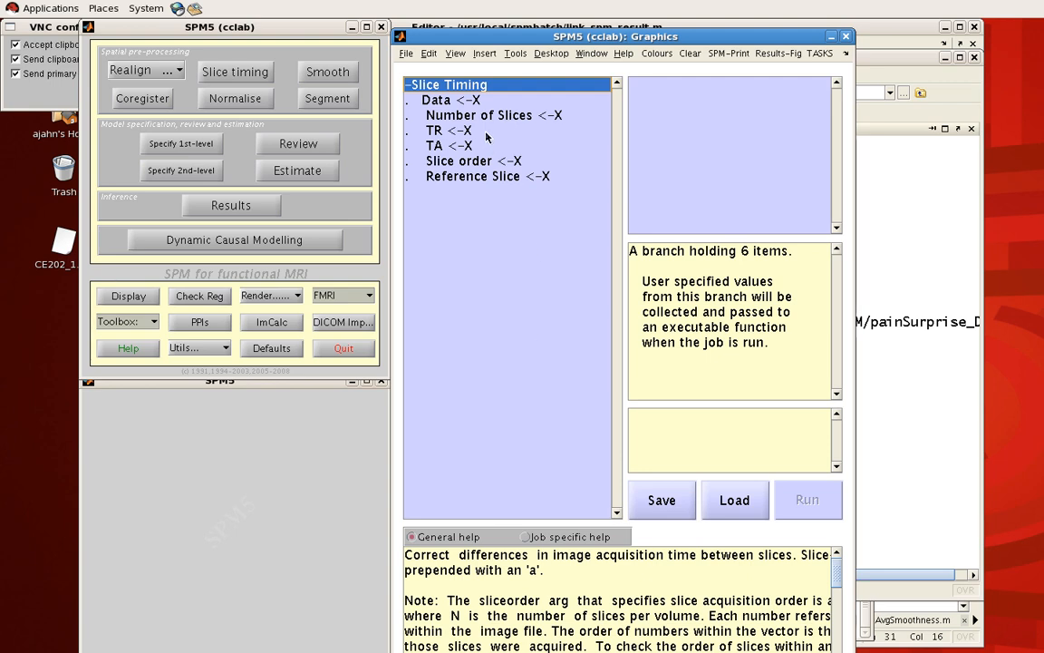
# Add a new Session under Data and select it in the job tree.
pyautogui.click(436, 100)
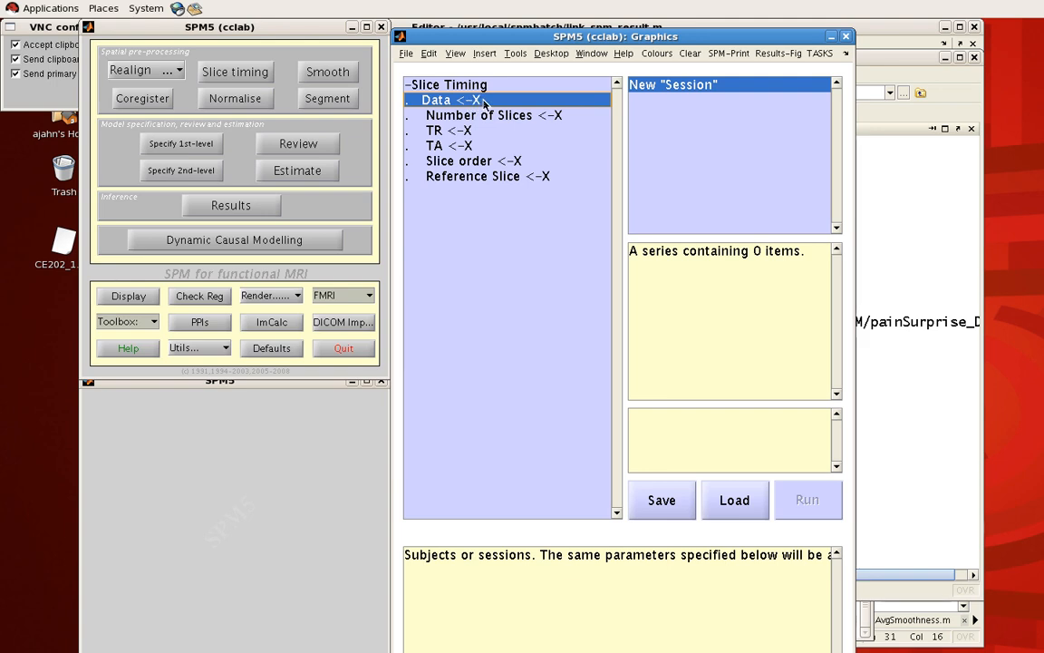
pyautogui.moveTo(669, 106)
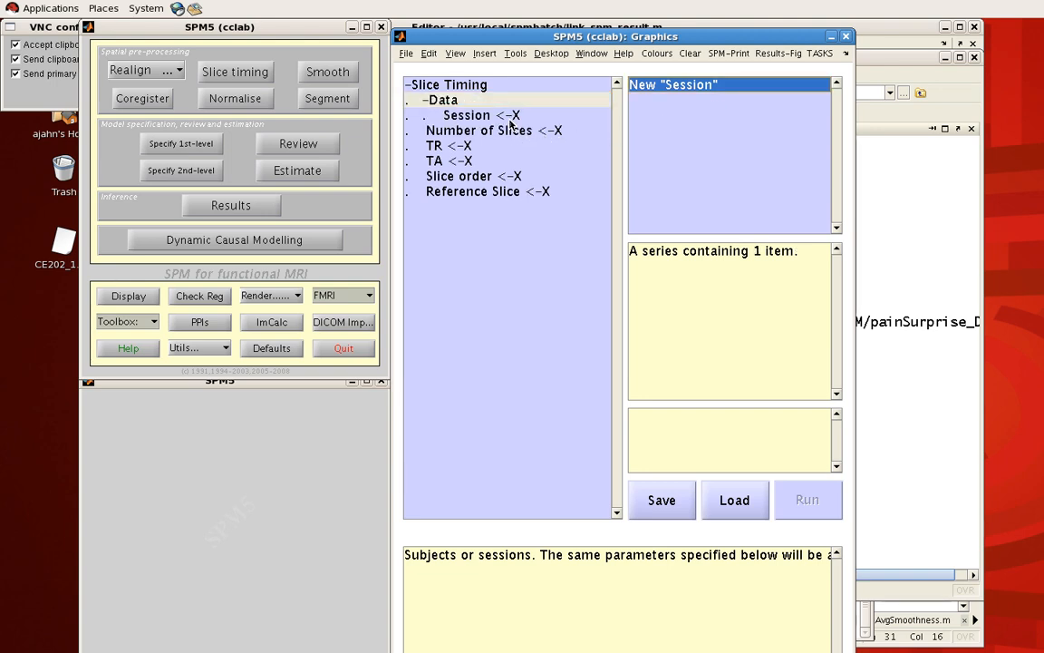
pyautogui.click(467, 115)
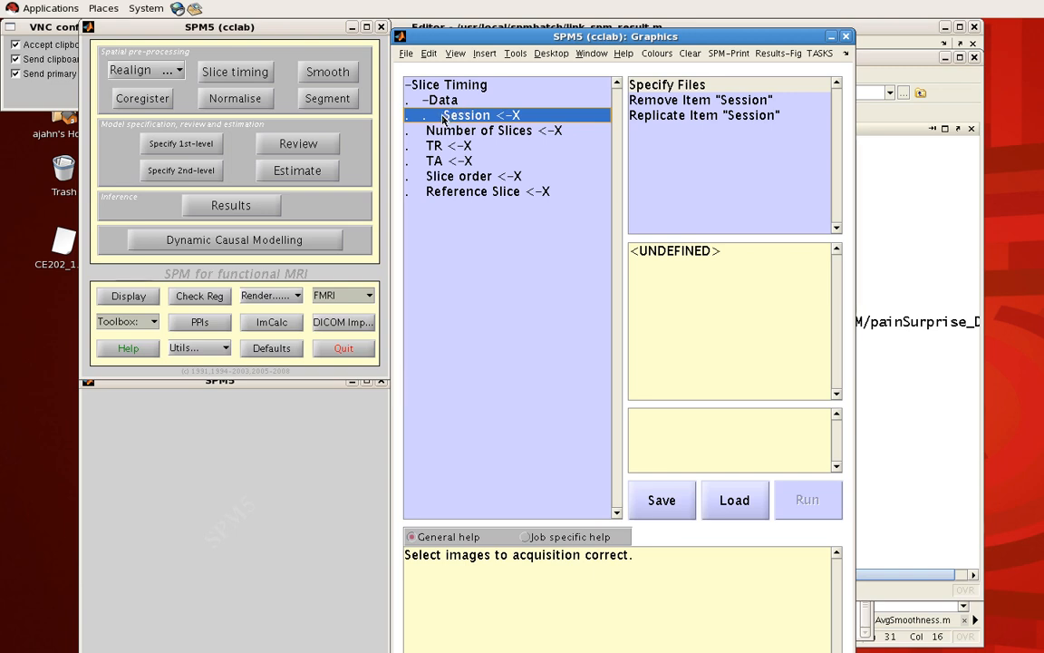
pyautogui.moveTo(460, 125)
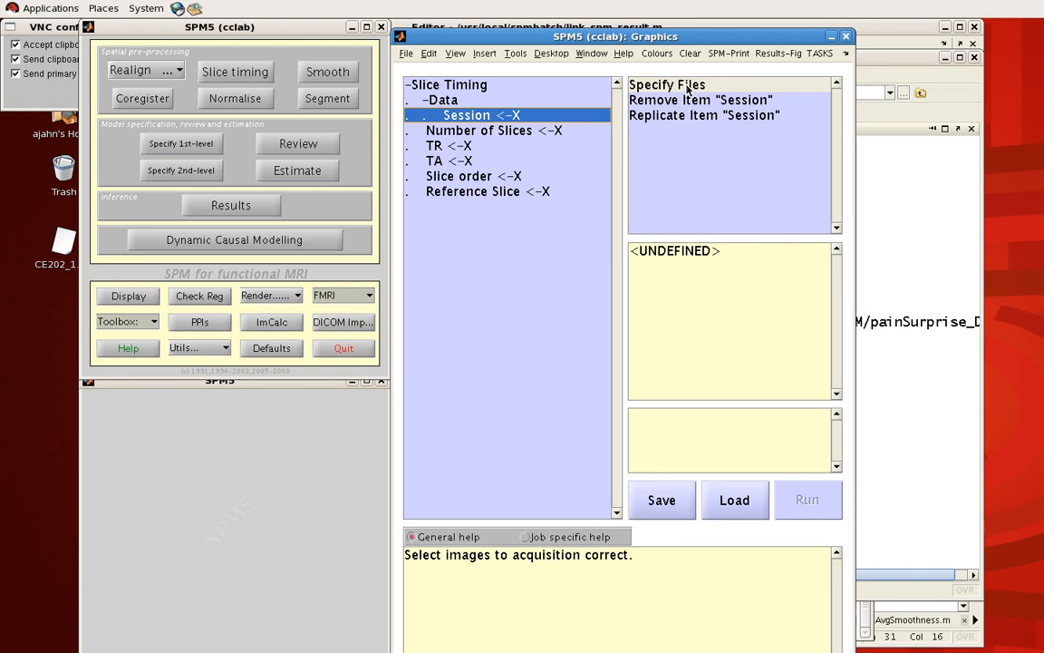
# Assign image files from the PainStudy data folder to the Session.
pyautogui.click(666, 84)
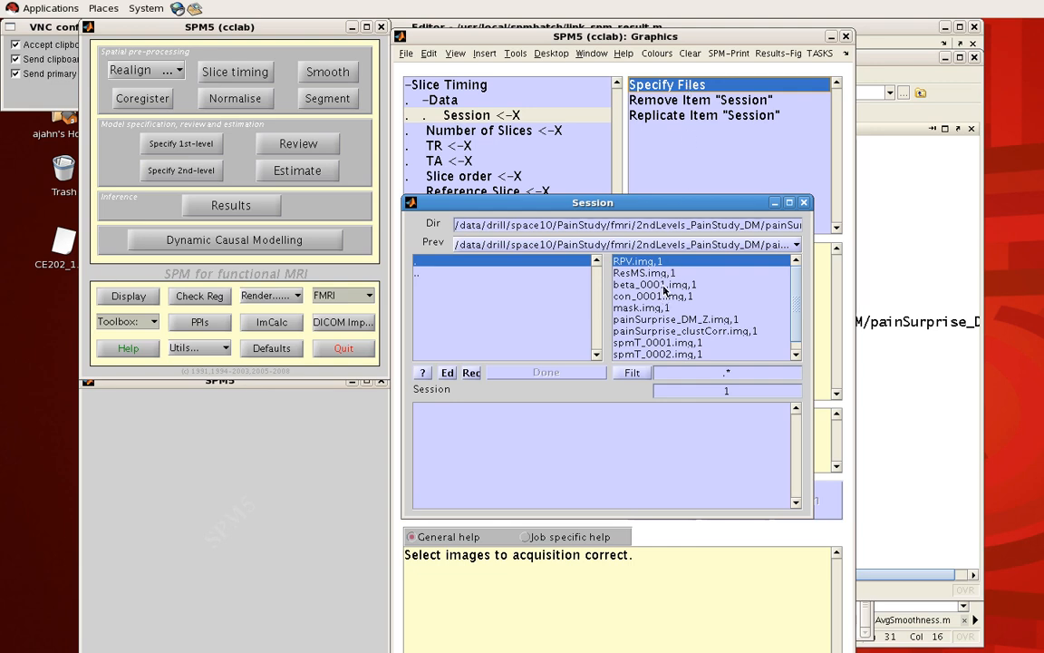
pyautogui.click(545, 372)
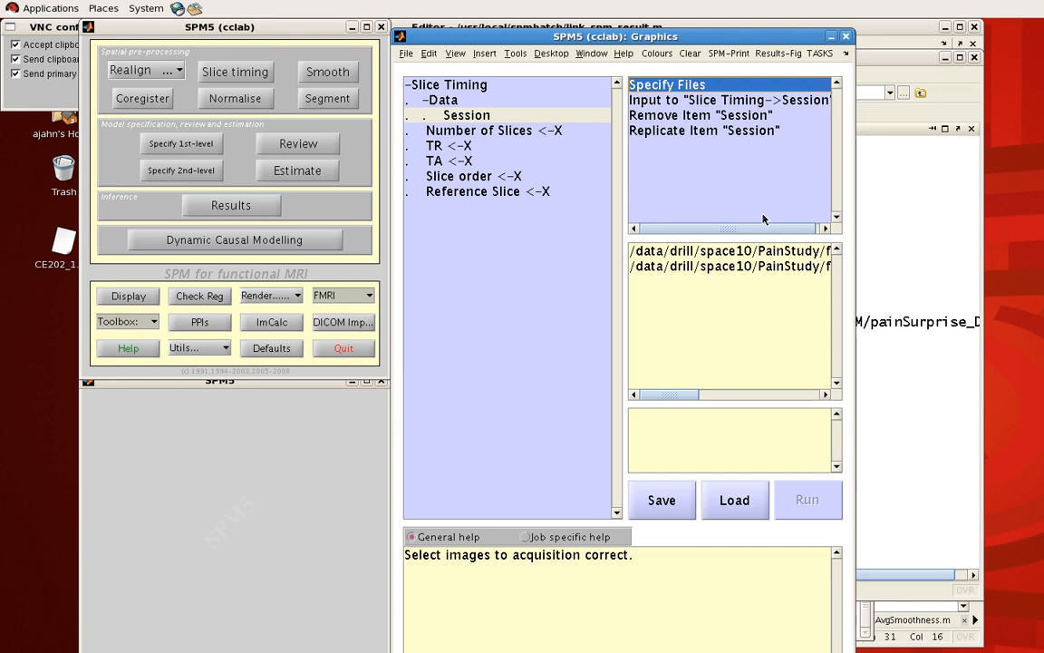
pyautogui.moveTo(709, 195)
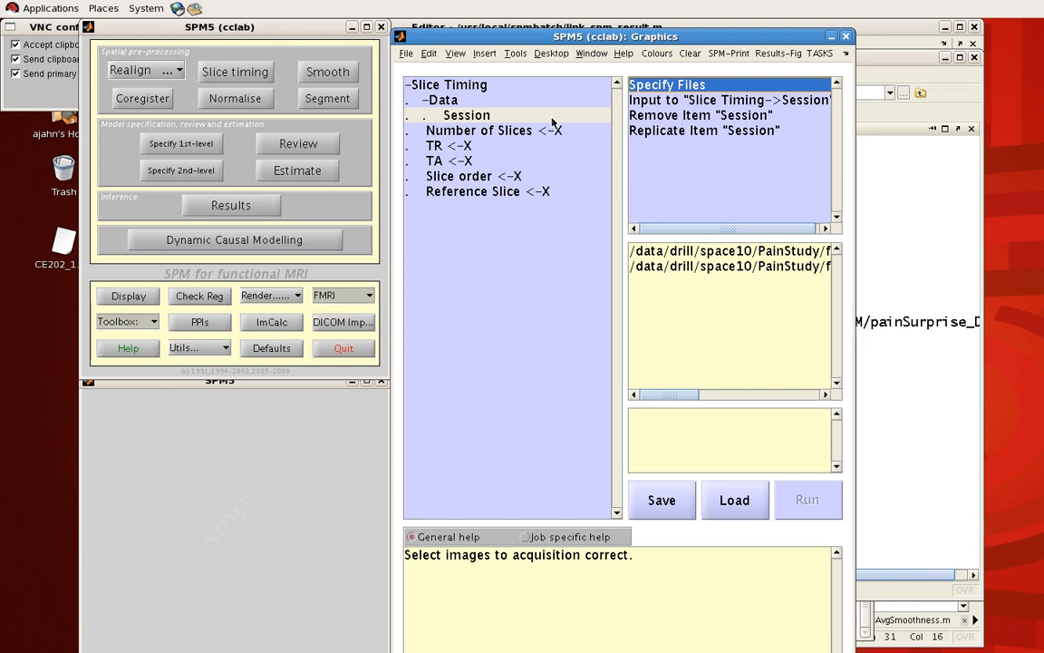
pyautogui.moveTo(550, 127)
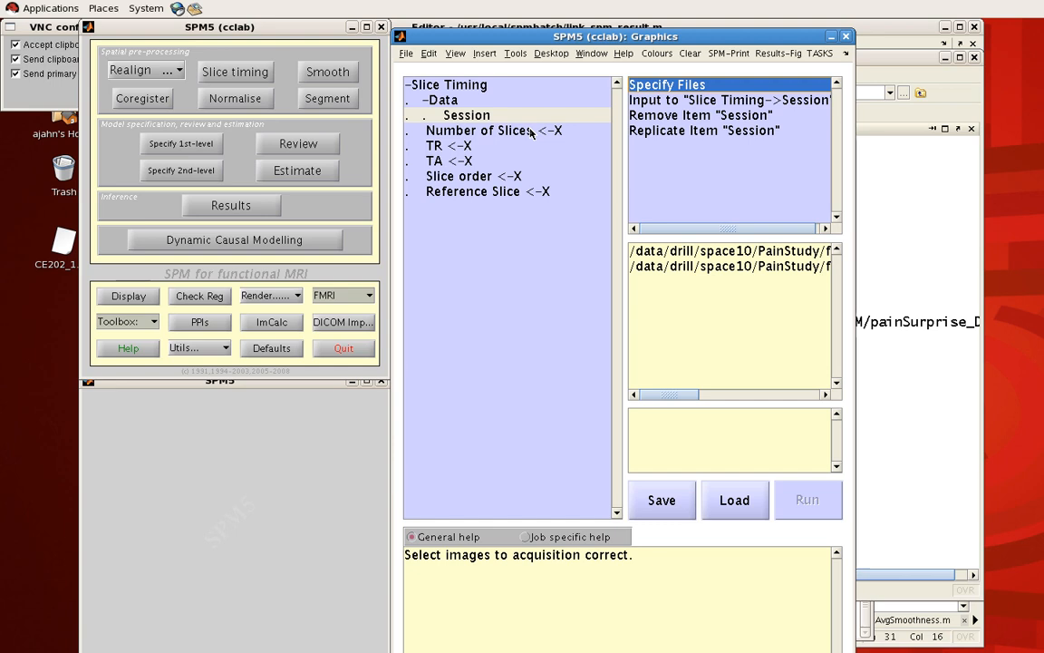
# Select Number of Slices and open its text entry box to enter 50.
pyautogui.click(480, 130)
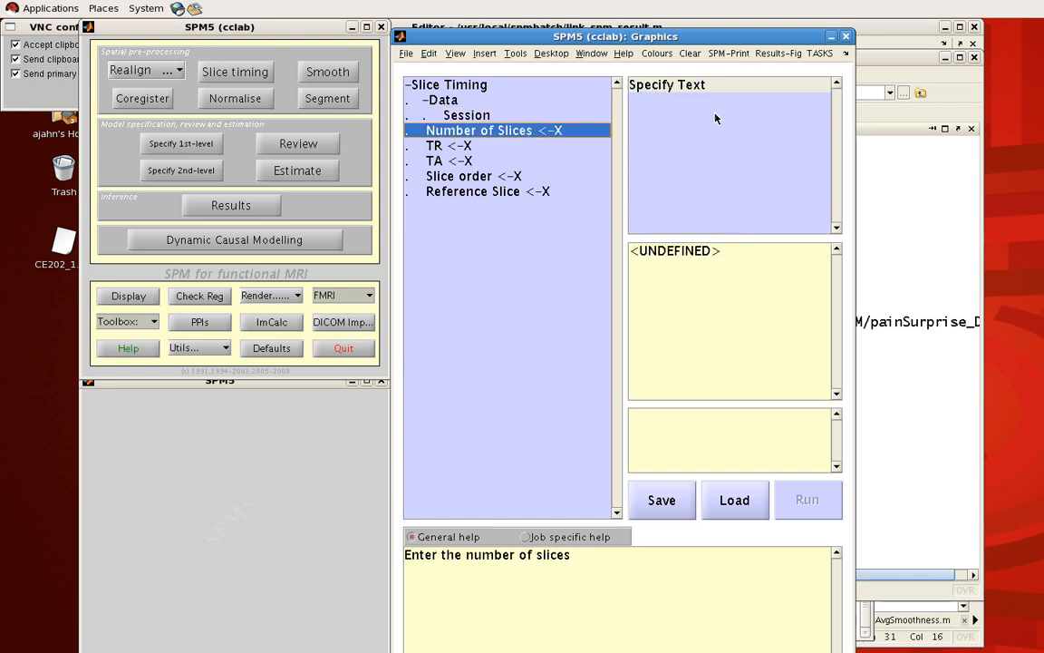
pyautogui.moveTo(713, 116)
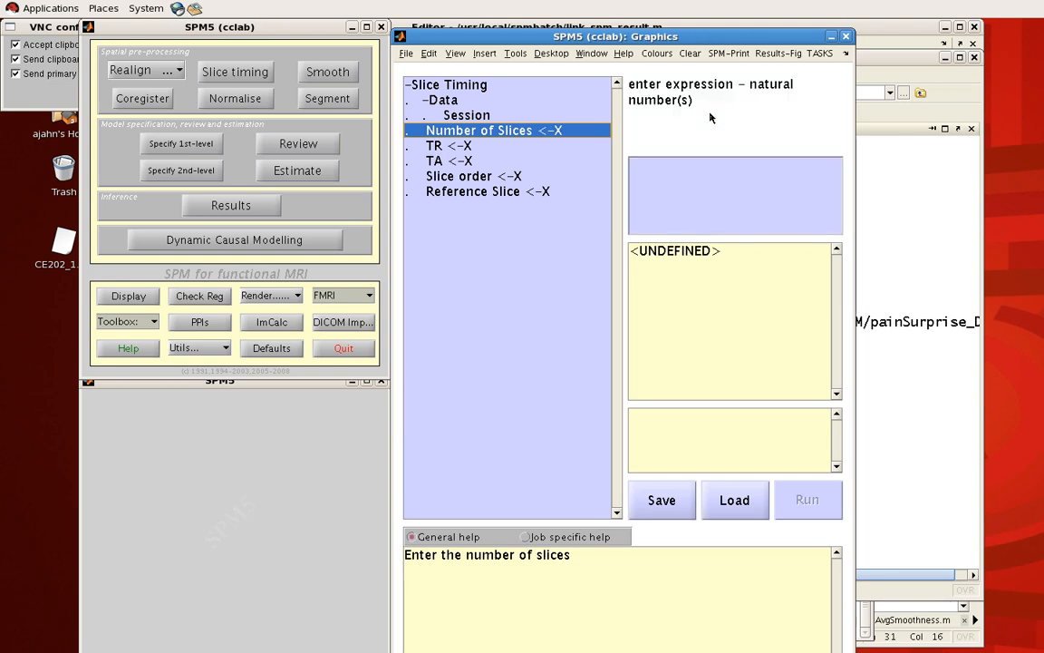
pyautogui.click(734, 195)
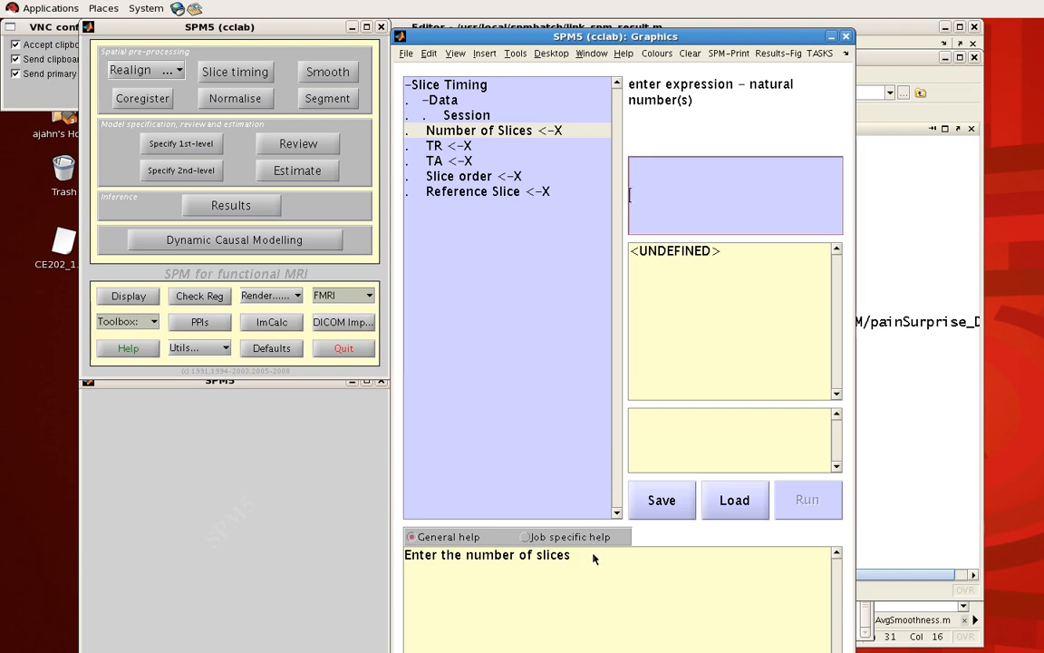
pyautogui.moveTo(588, 569)
pyautogui.write('50')
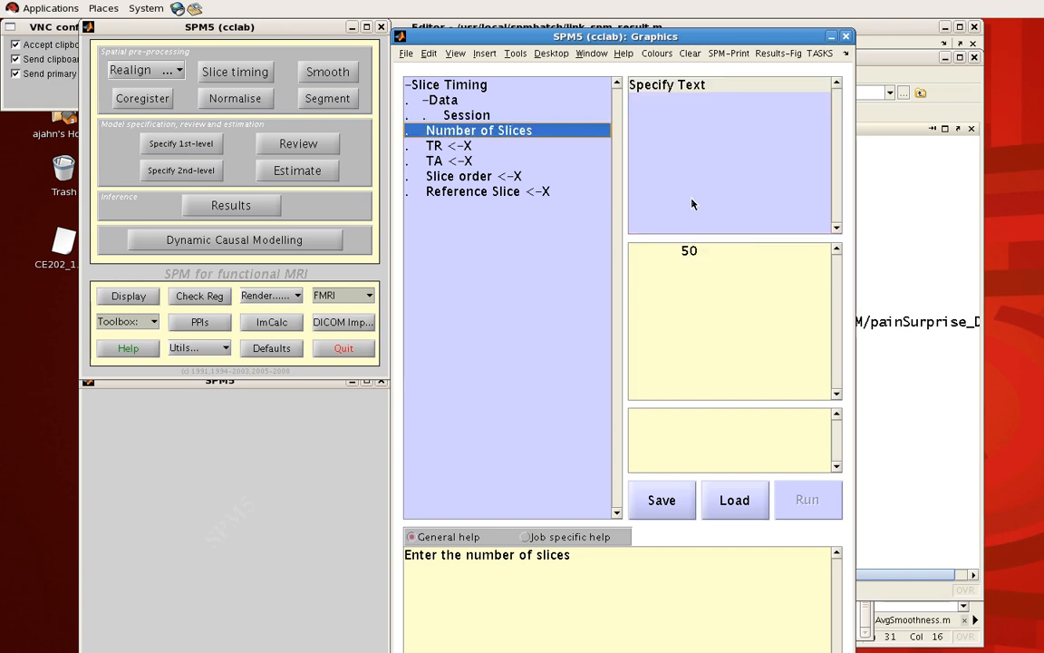
pyautogui.moveTo(662, 163)
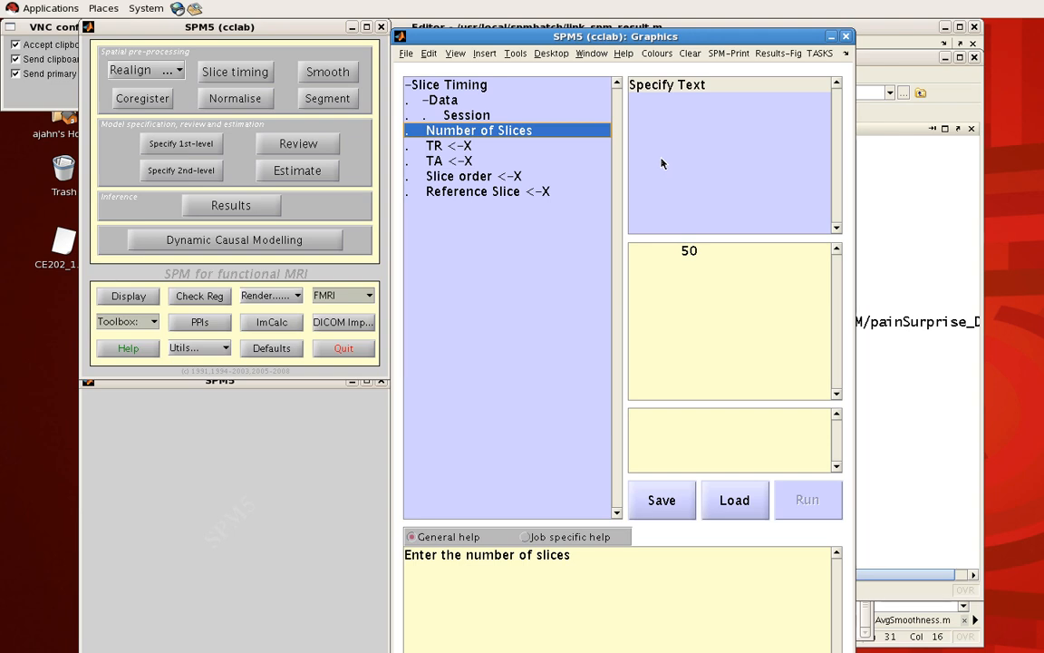
pyautogui.moveTo(568, 143)
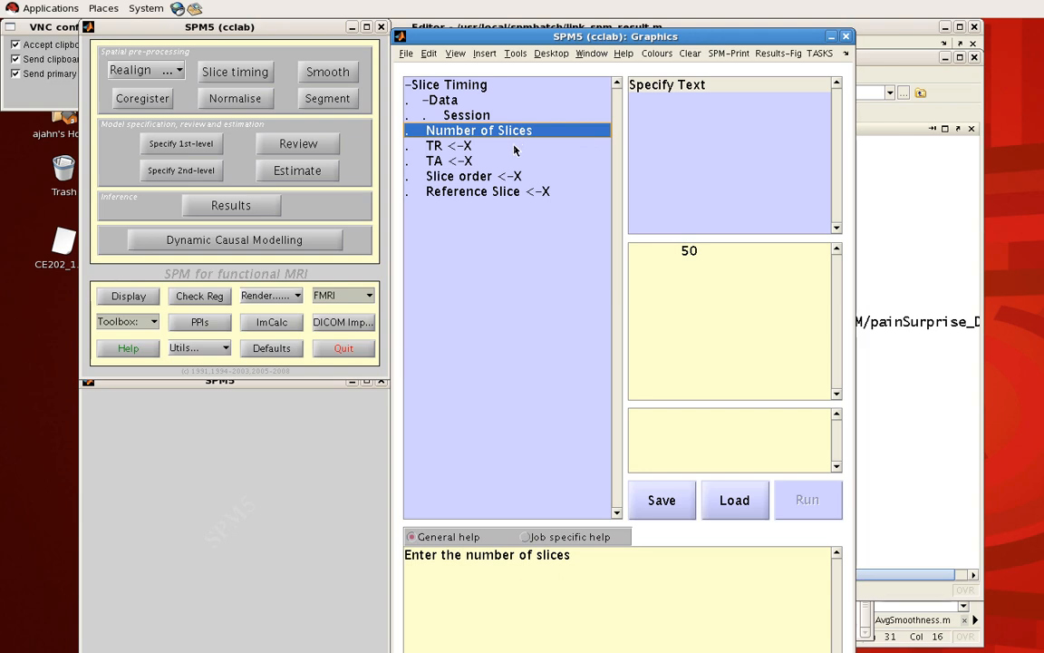
pyautogui.moveTo(838, 496)
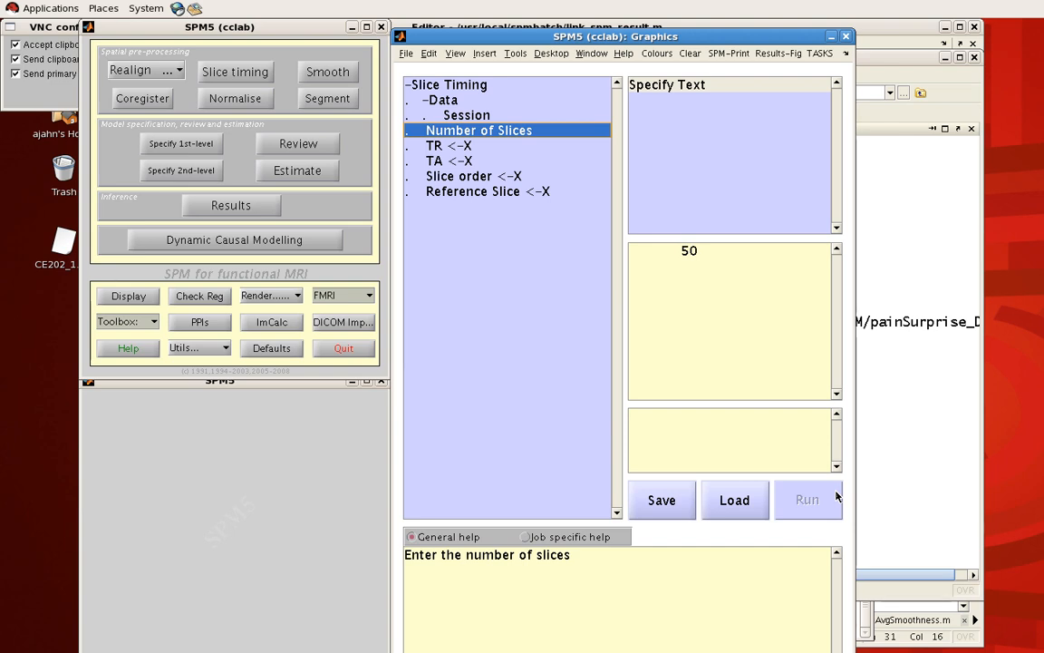
pyautogui.moveTo(704, 390)
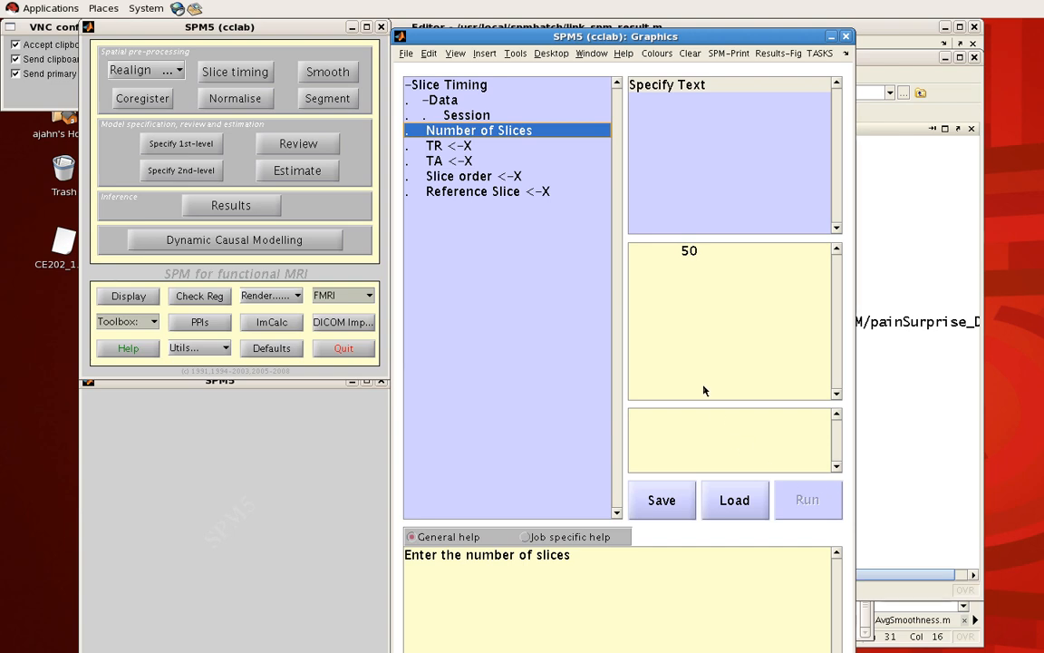